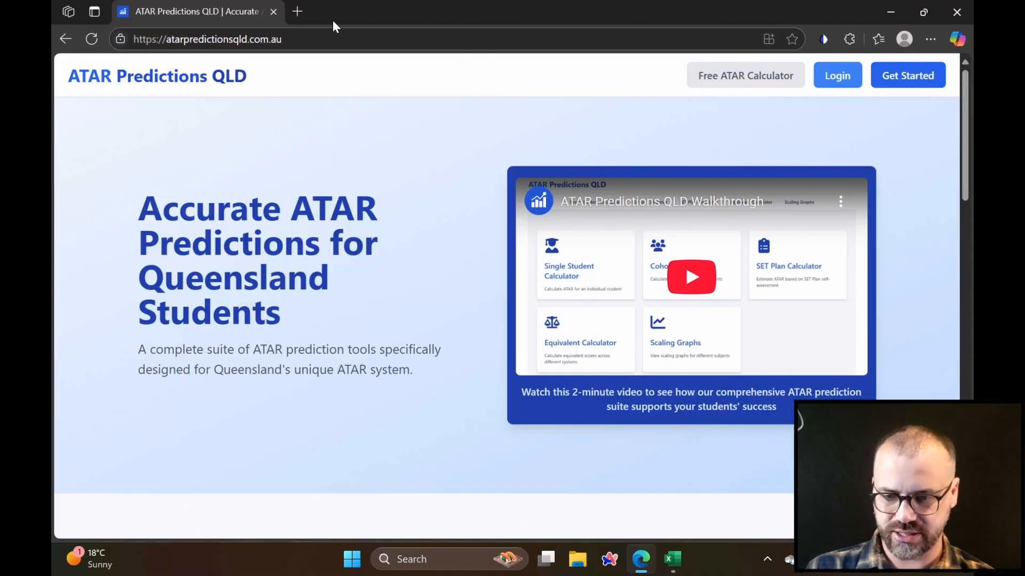
{"action": "mouse_move", "coordinate": [746, 75]}
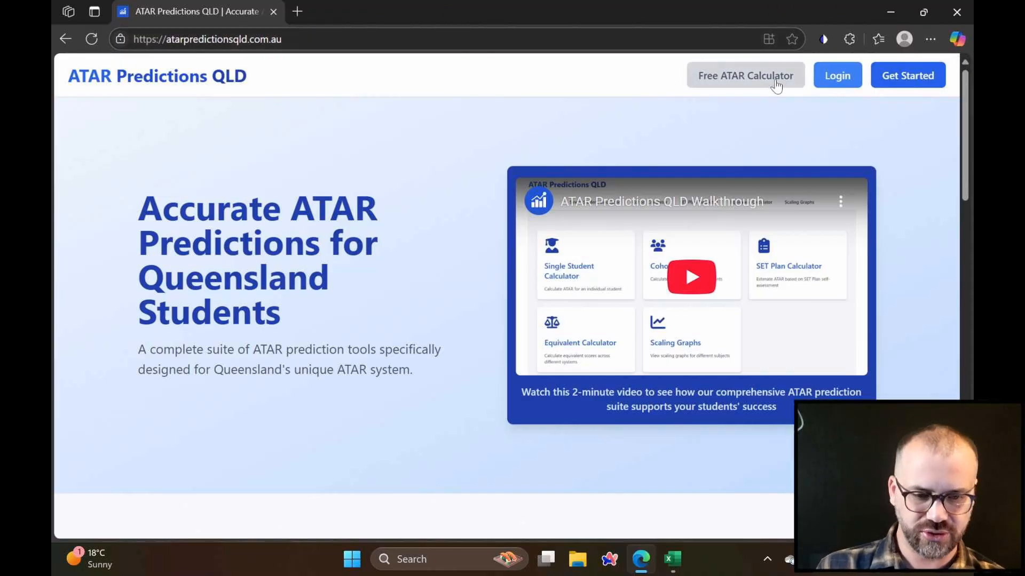
Step: Sign in to the dashboard and open the Cohort Calculator's Import Student Data page
{"action": "left_click", "coordinate": [745, 76]}
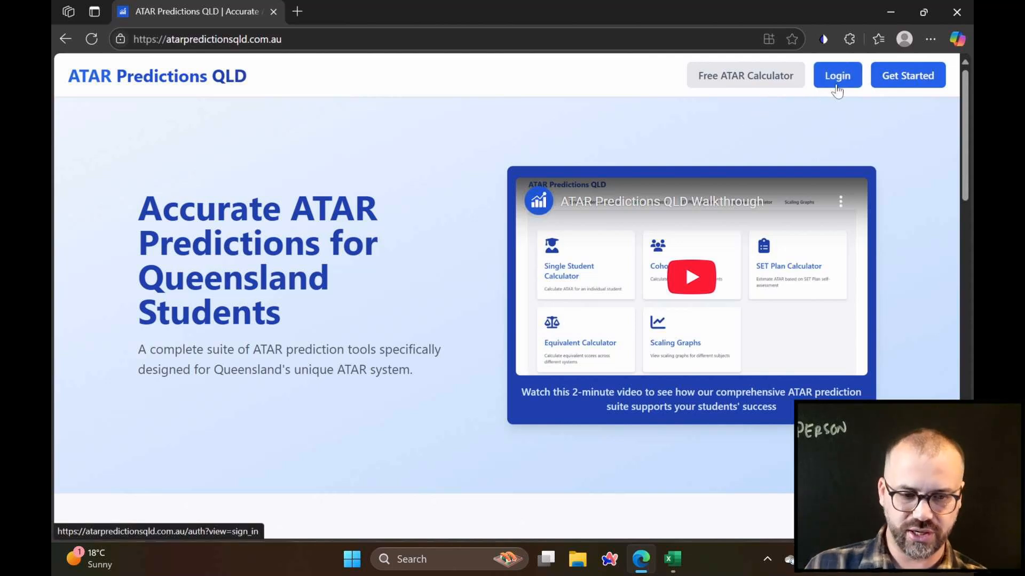
{"action": "mouse_move", "coordinate": [835, 84]}
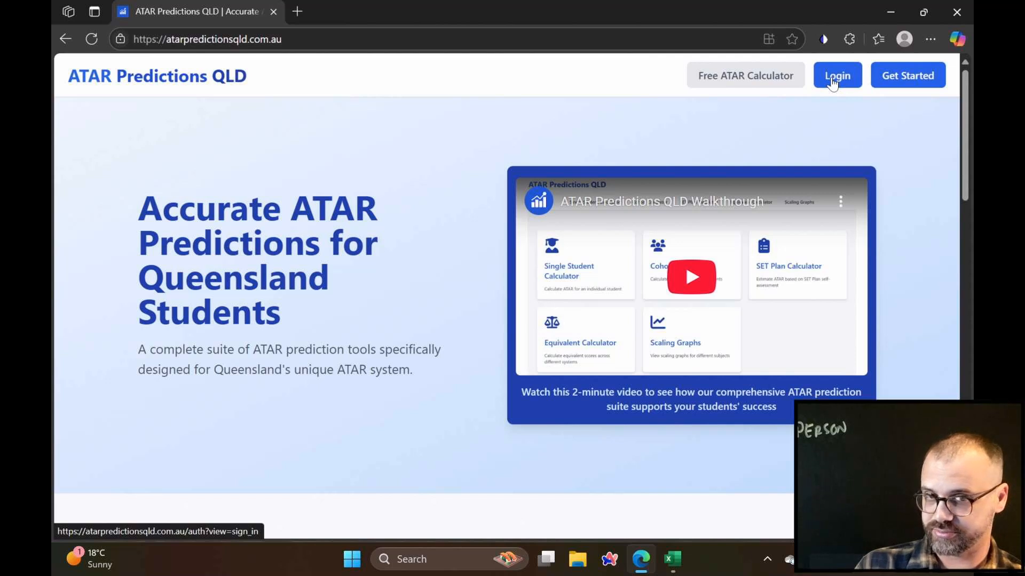
{"action": "left_click", "coordinate": [837, 76]}
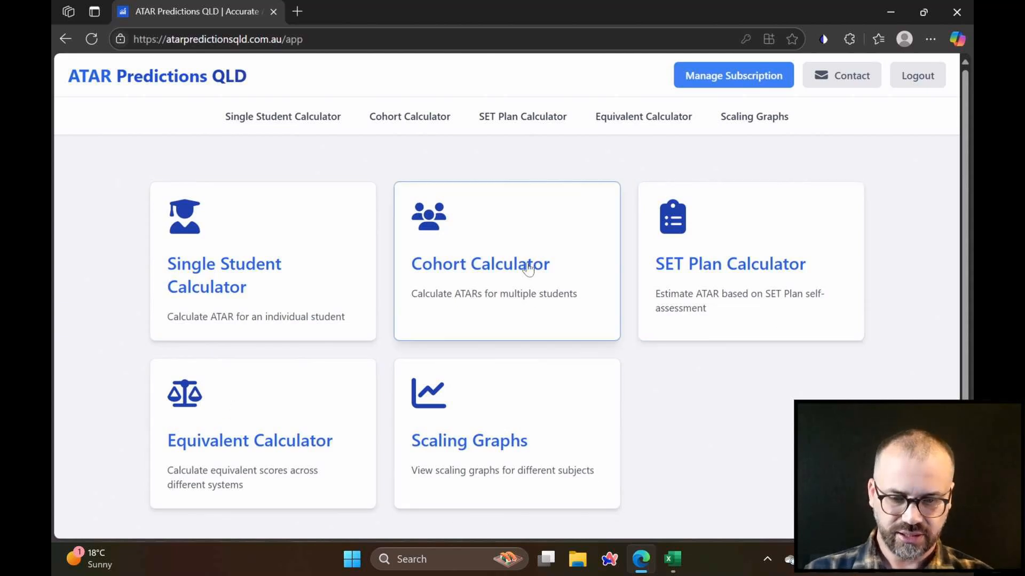
{"action": "mouse_move", "coordinate": [511, 256]}
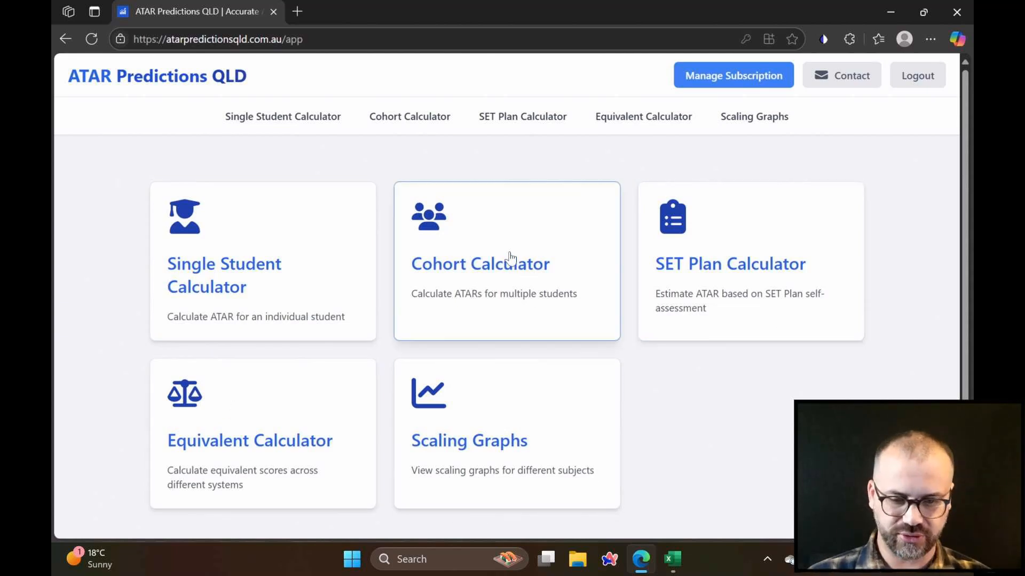
{"action": "left_click", "coordinate": [506, 262]}
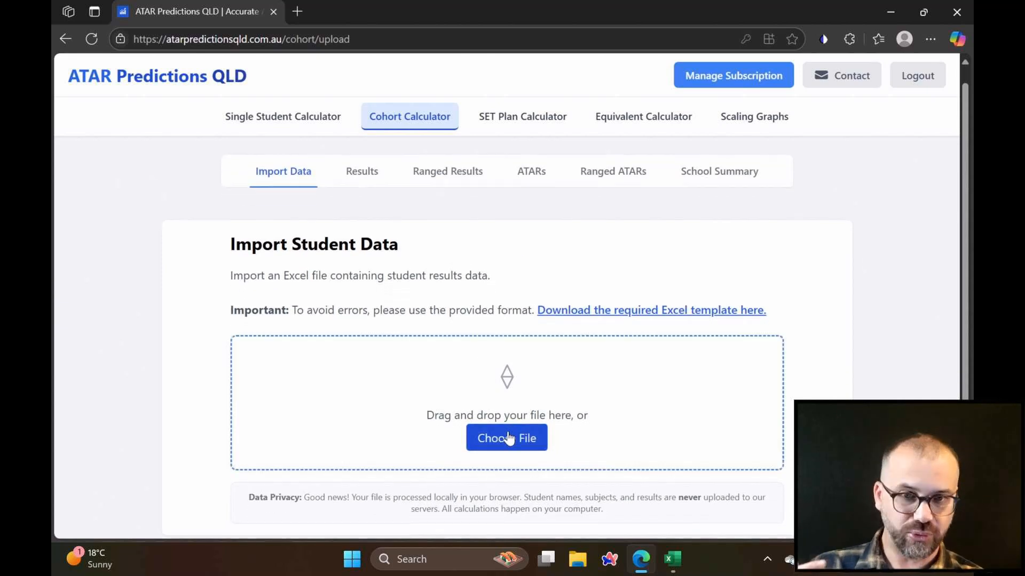
{"action": "mouse_move", "coordinate": [516, 401]}
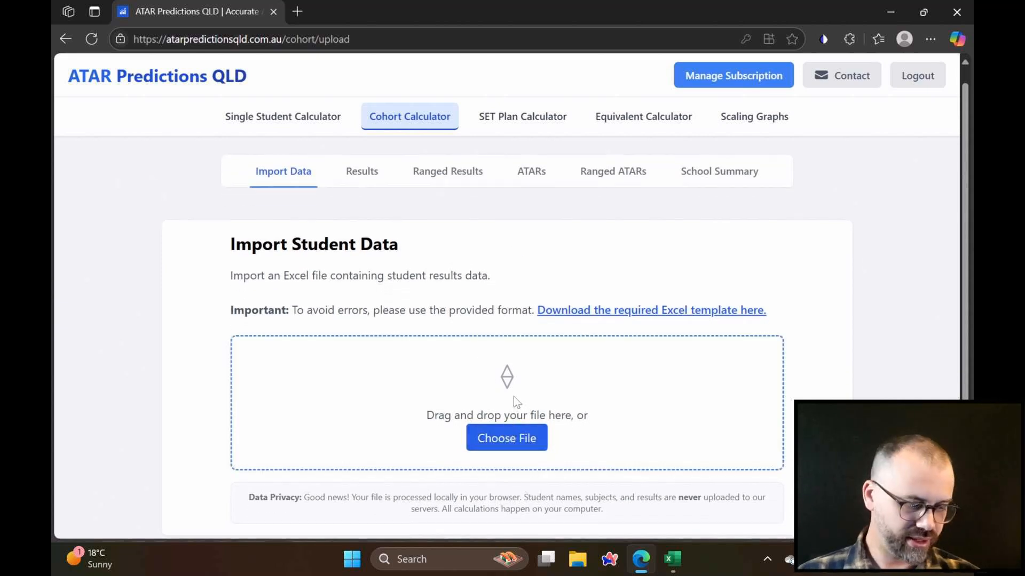
{"action": "mouse_move", "coordinate": [660, 330]}
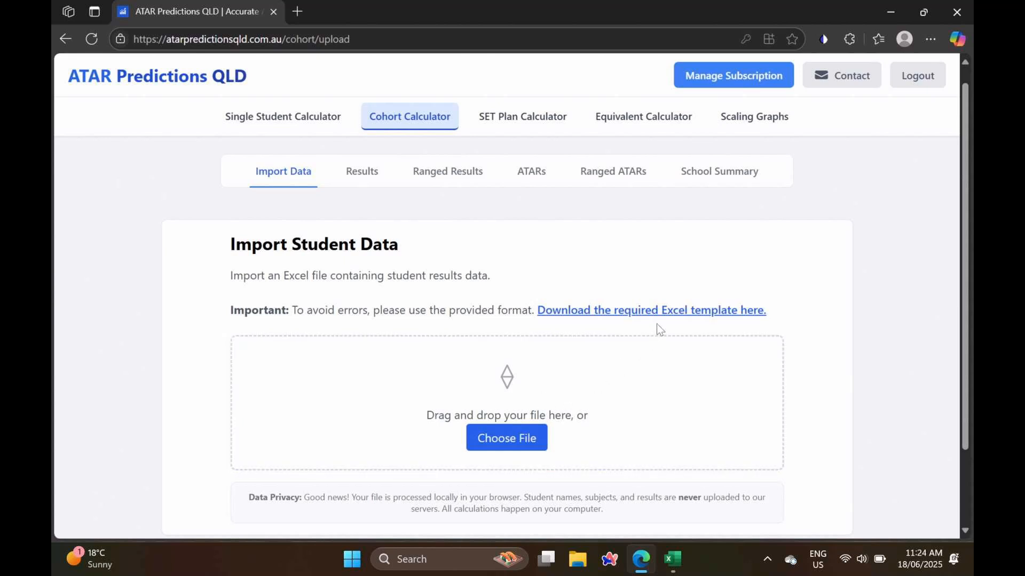
{"action": "mouse_move", "coordinate": [649, 318]}
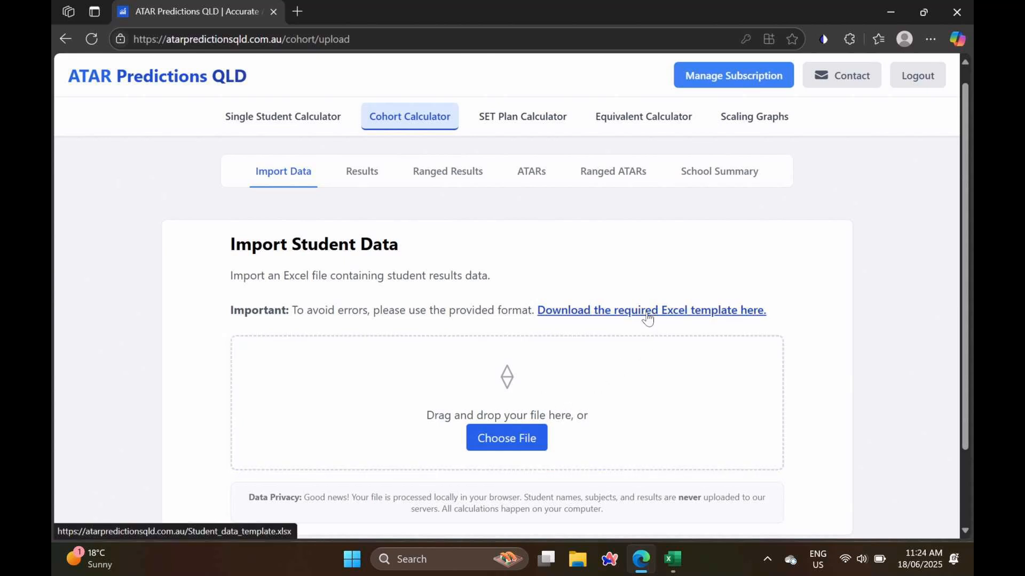
Step: Download the student data Excel template and review its sample results and instructions
{"action": "left_click", "coordinate": [651, 311]}
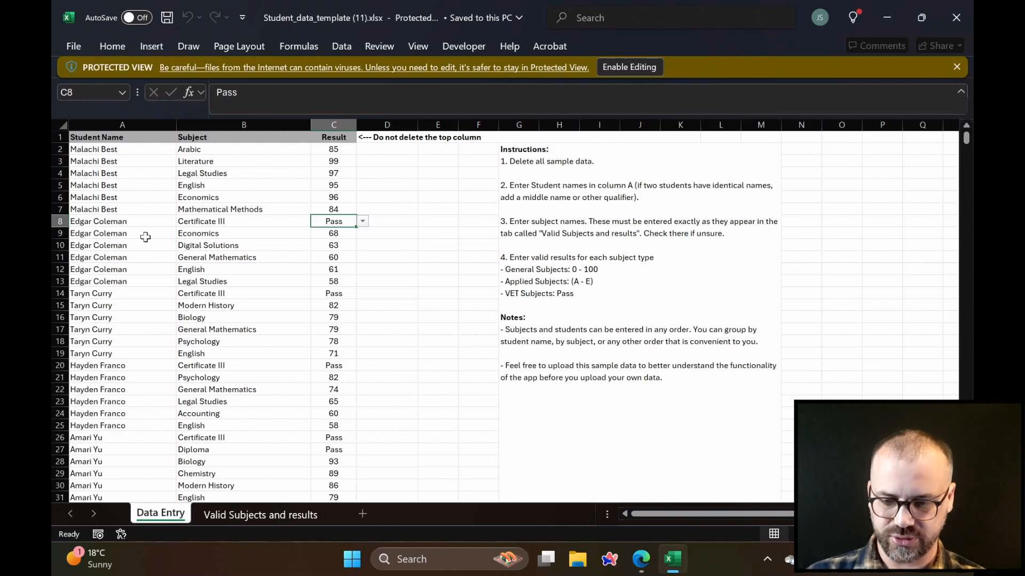
{"action": "left_click", "coordinate": [244, 197]}
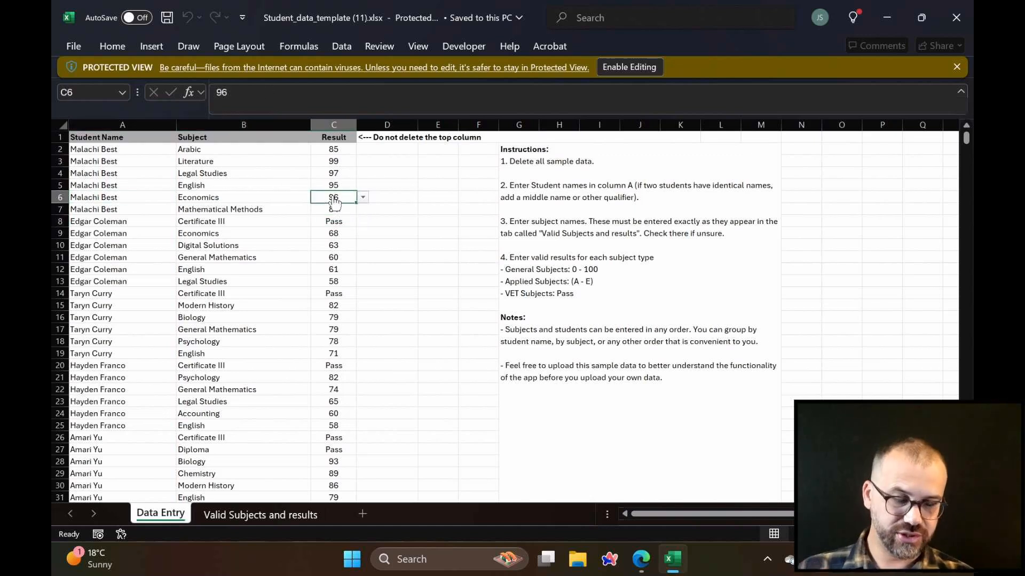
{"action": "scroll", "scroll_direction": "down", "scroll_amount": 3}
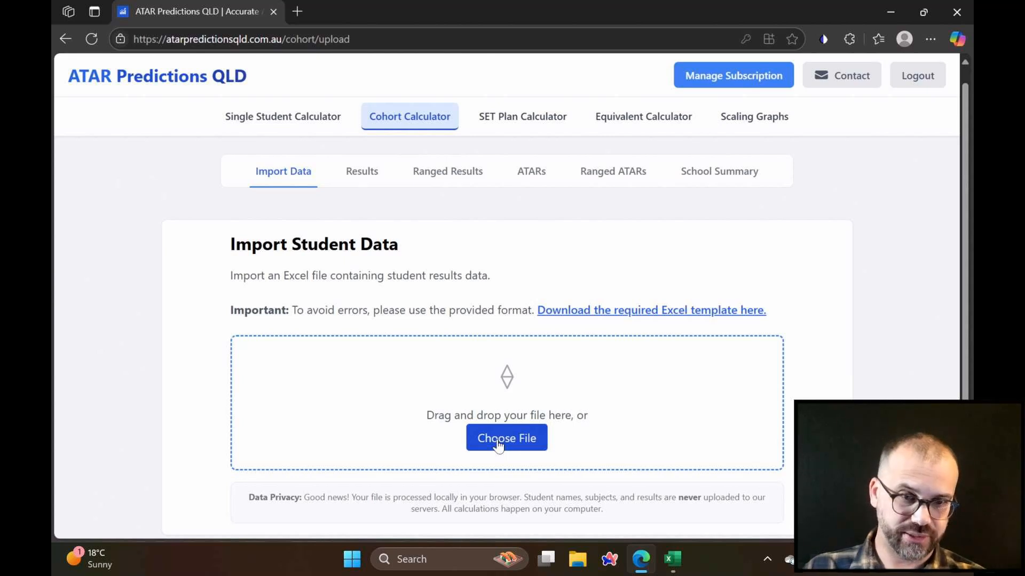
Step: Import the sample template file and scroll through the Student Results table
{"action": "left_click", "coordinate": [506, 438]}
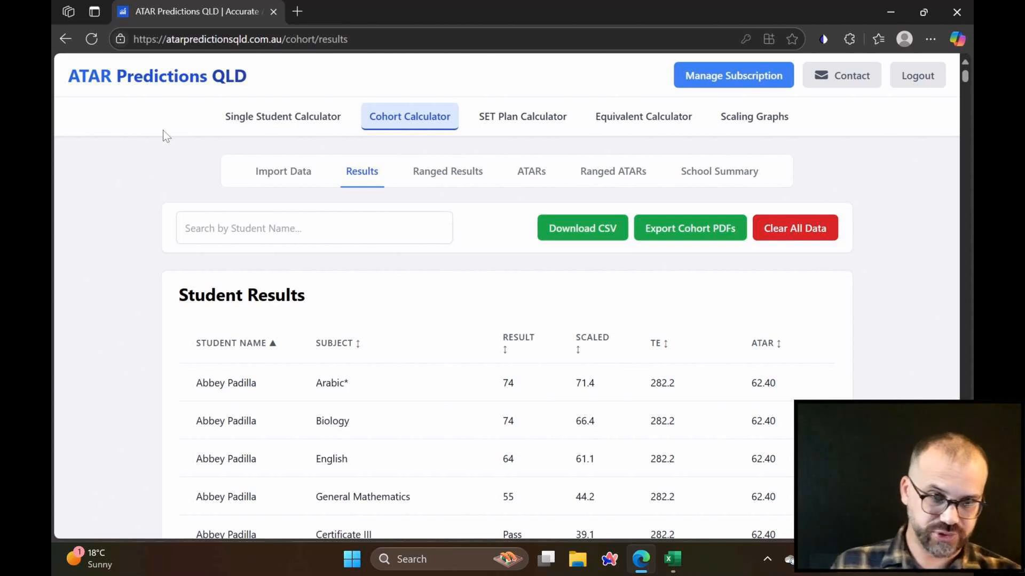
{"action": "mouse_move", "coordinate": [399, 433]}
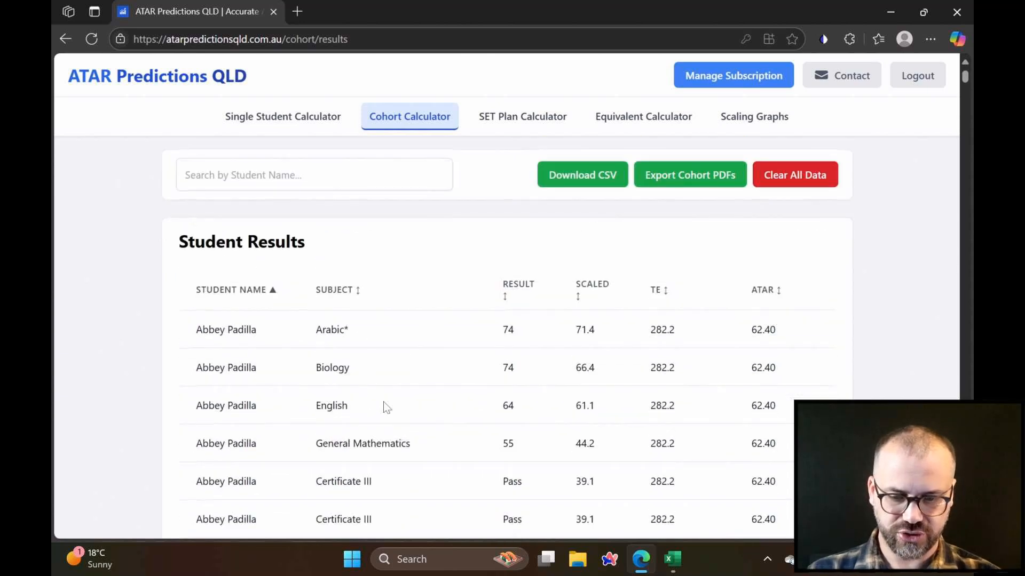
{"action": "scroll", "scroll_direction": "down", "scroll_amount": 3}
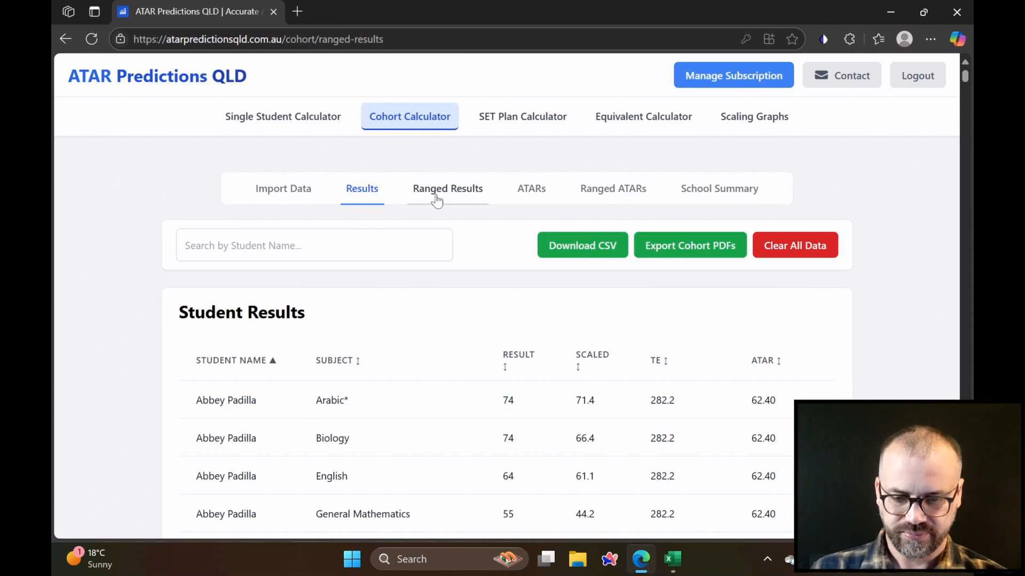
Step: Show Ranged Results and raise the result variation to 9, widening Arabic to 65 - 83
{"action": "left_click", "coordinate": [447, 188]}
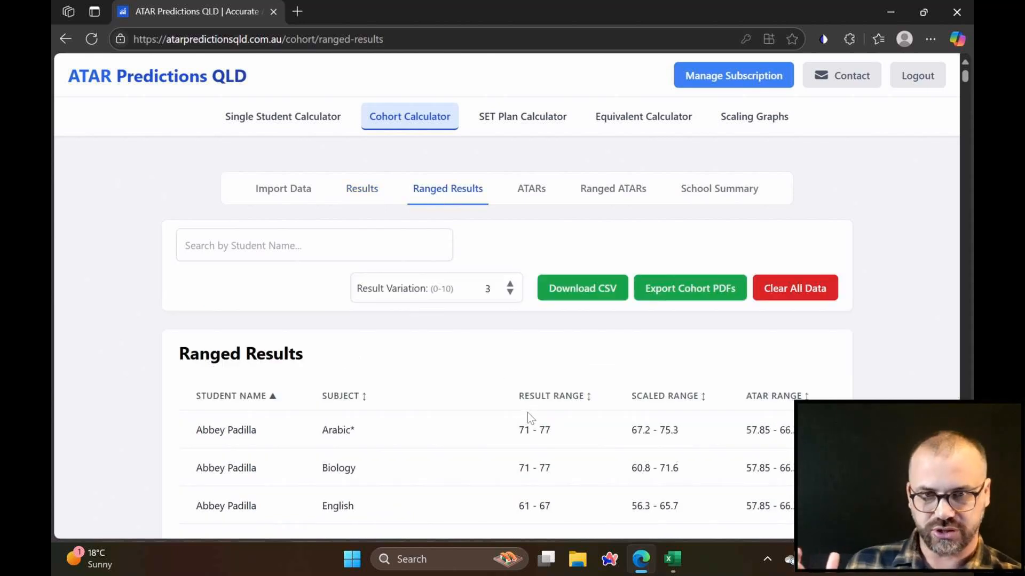
{"action": "scroll", "scroll_direction": "down", "scroll_amount": 3}
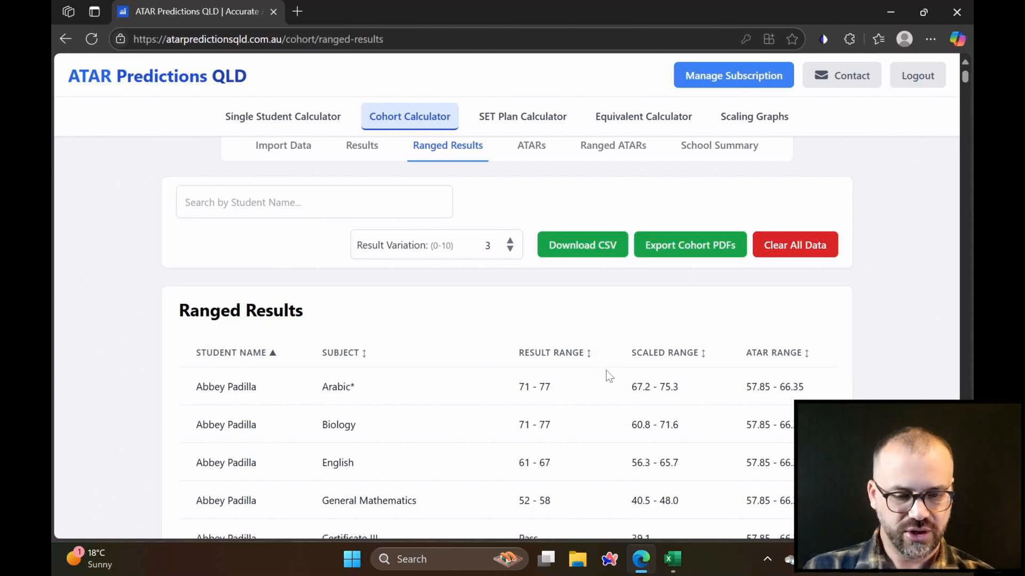
{"action": "mouse_move", "coordinate": [692, 399]}
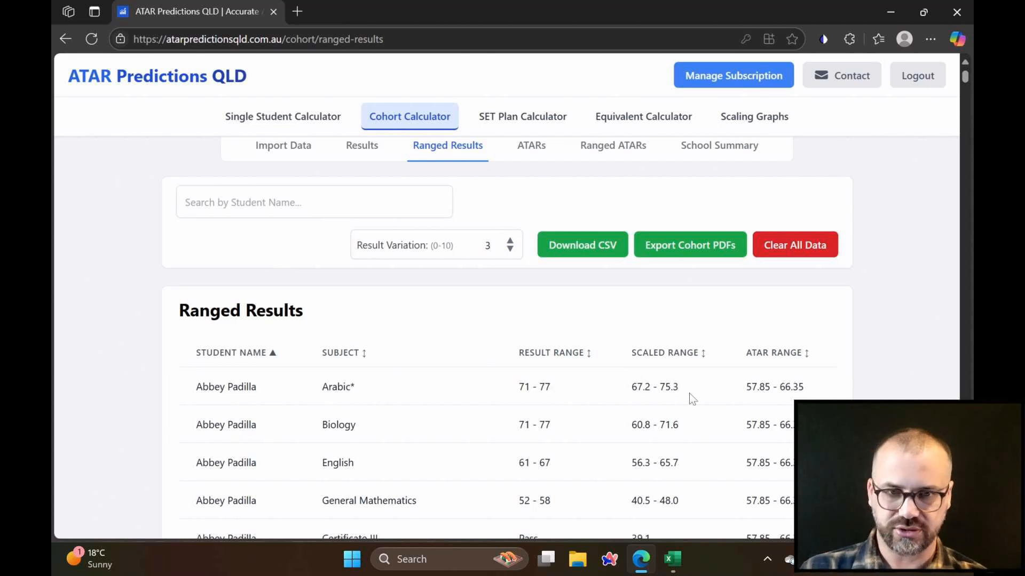
{"action": "scroll", "scroll_direction": "down", "scroll_amount": 3}
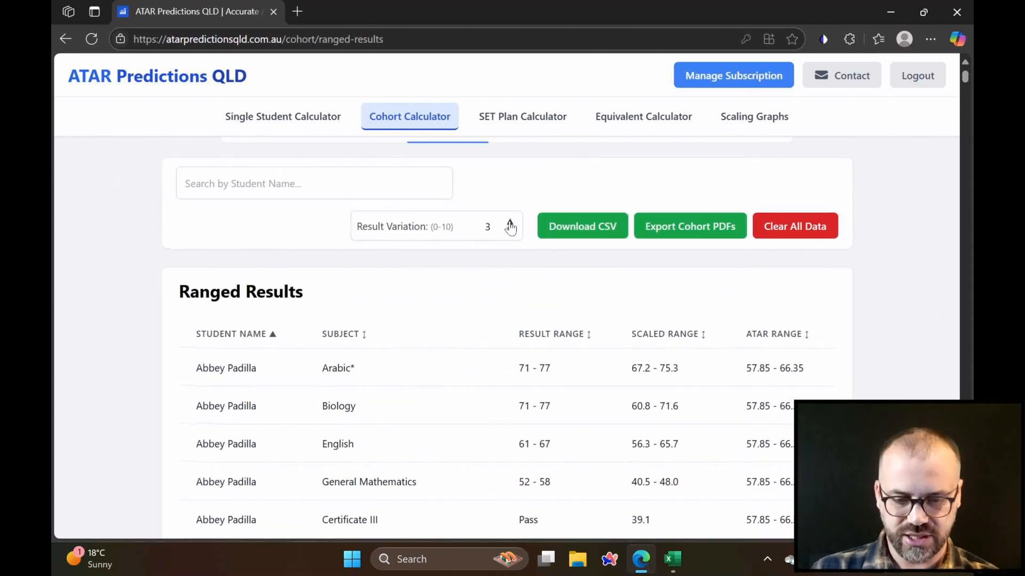
{"action": "left_click", "coordinate": [510, 222]}
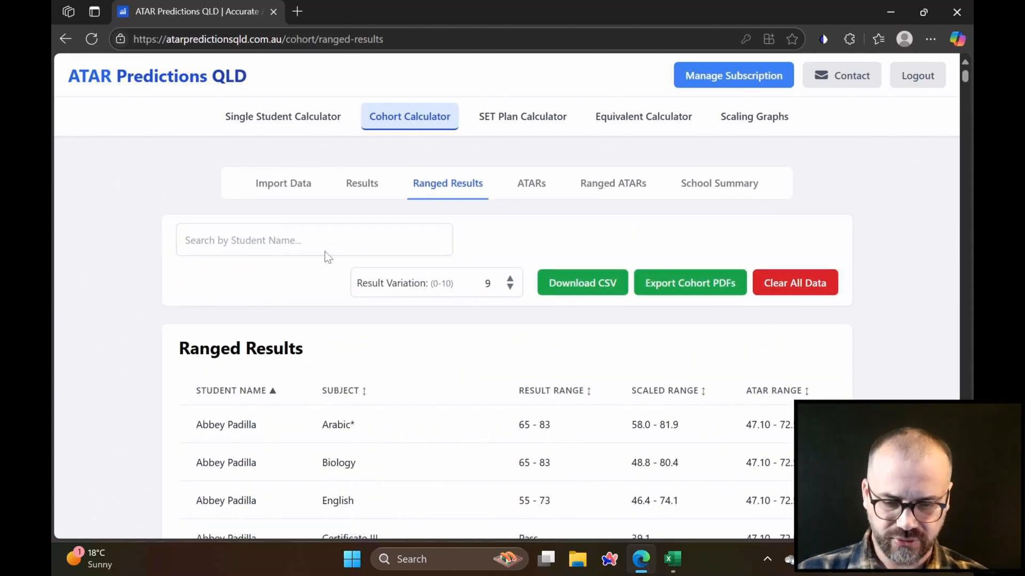
Step: Rank students by ATAR highest-first, then return to Student Results sorted by subject from Accounting
{"action": "left_click", "coordinate": [530, 183]}
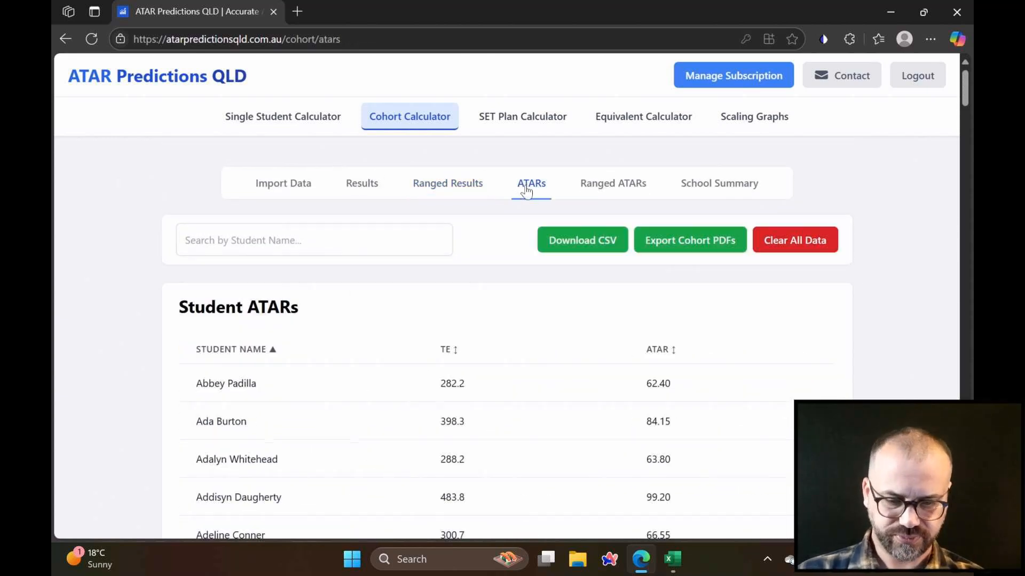
{"action": "scroll", "scroll_direction": "down", "scroll_amount": 3}
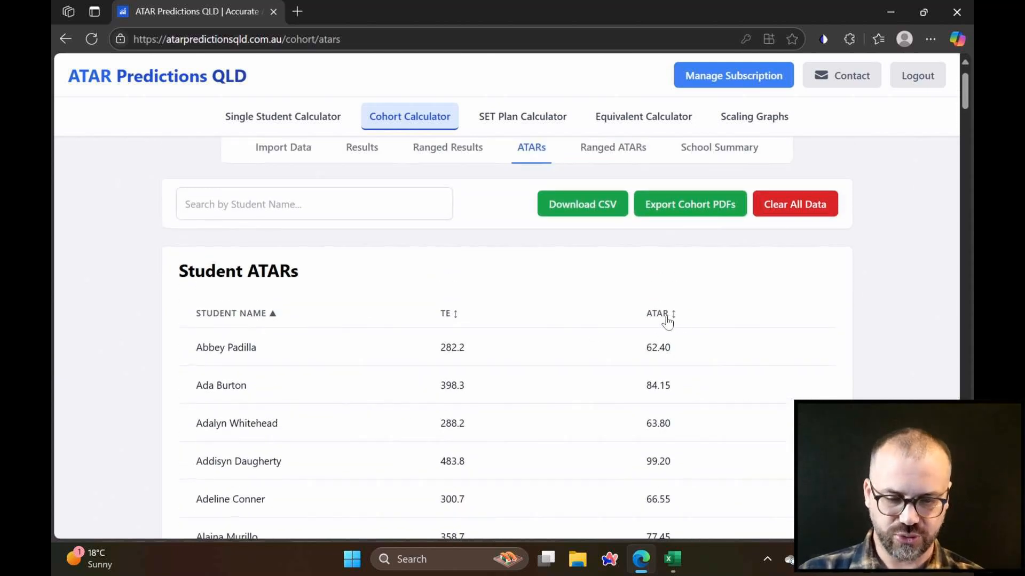
{"action": "left_click", "coordinate": [657, 313]}
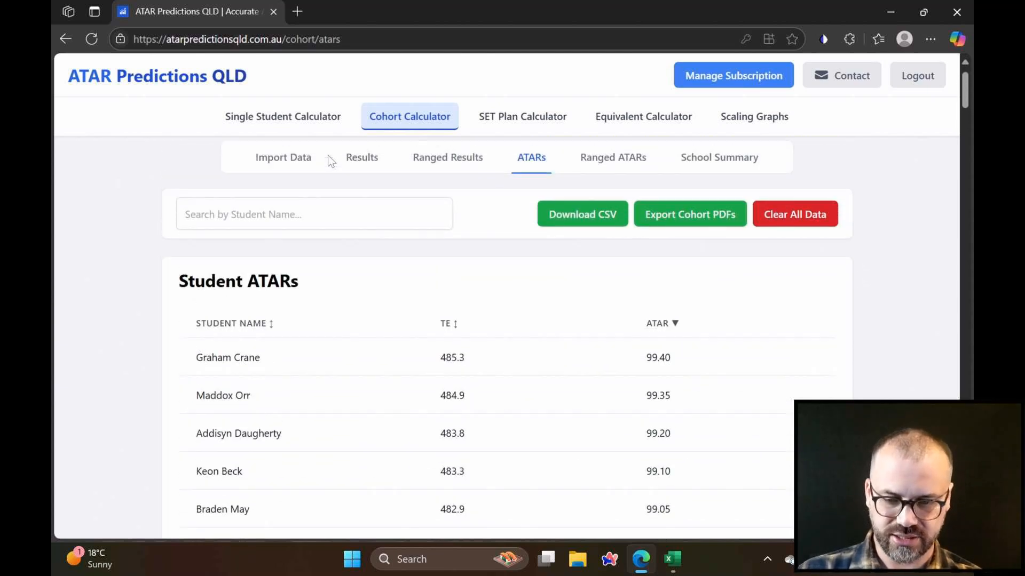
{"action": "left_click", "coordinate": [361, 157]}
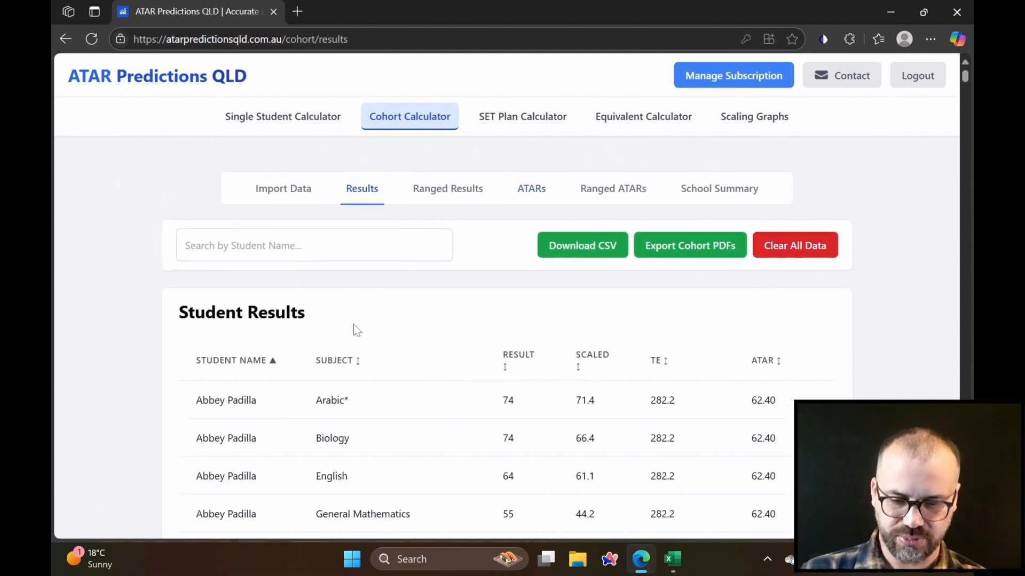
{"action": "left_click", "coordinate": [335, 361]}
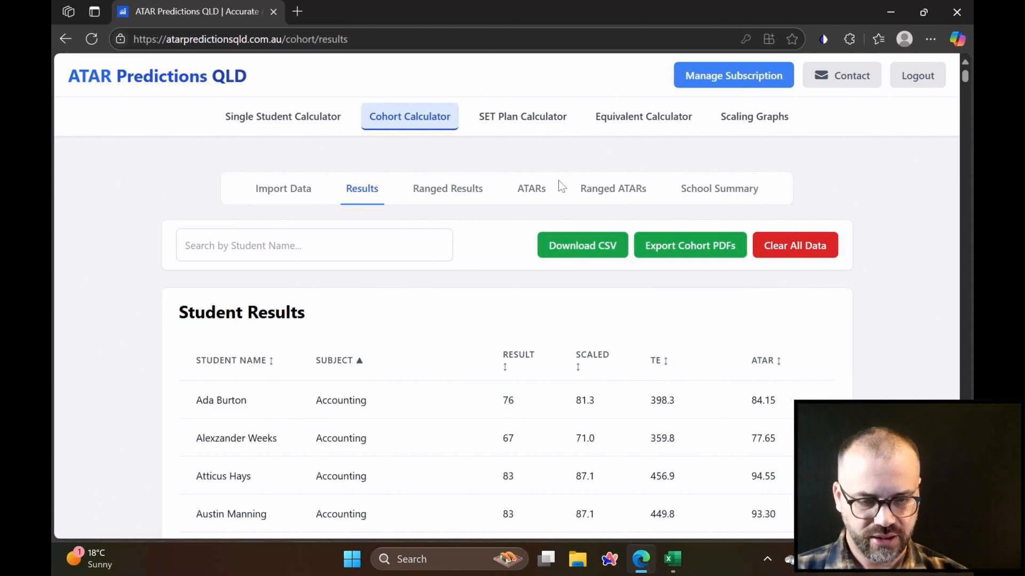
Step: Show the School Summary: 134 ATAR-eligible students with a median ATAR of 87.47
{"action": "left_click", "coordinate": [718, 188]}
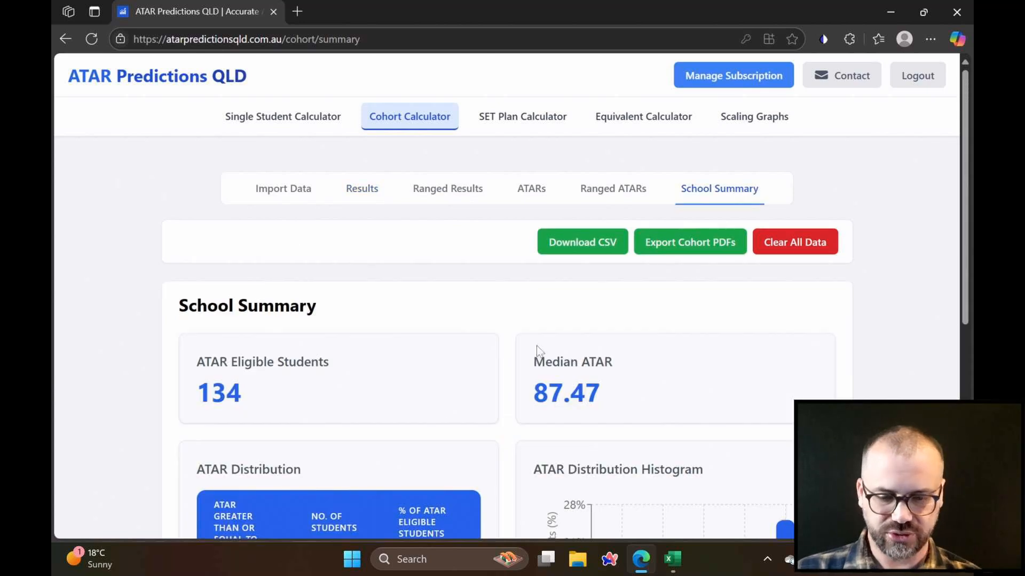
{"action": "scroll", "scroll_direction": "down", "scroll_amount": 3}
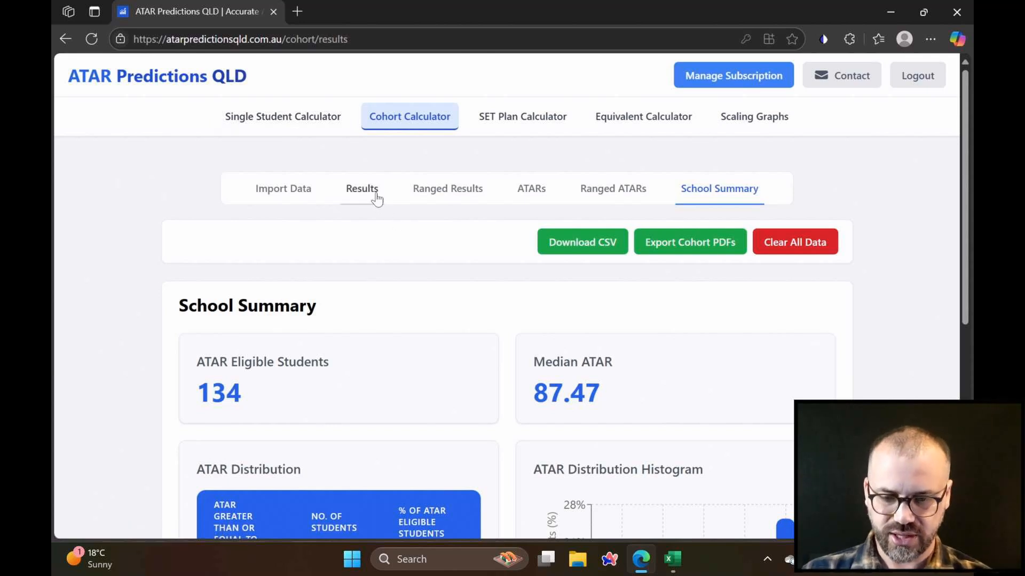
{"action": "left_click", "coordinate": [361, 188]}
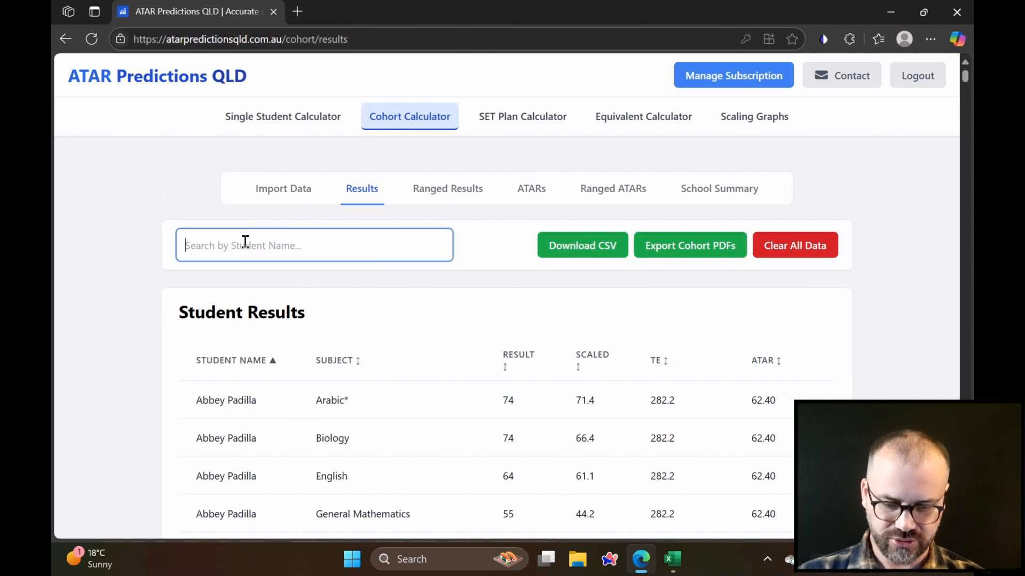
{"action": "type", "text": "ma"}
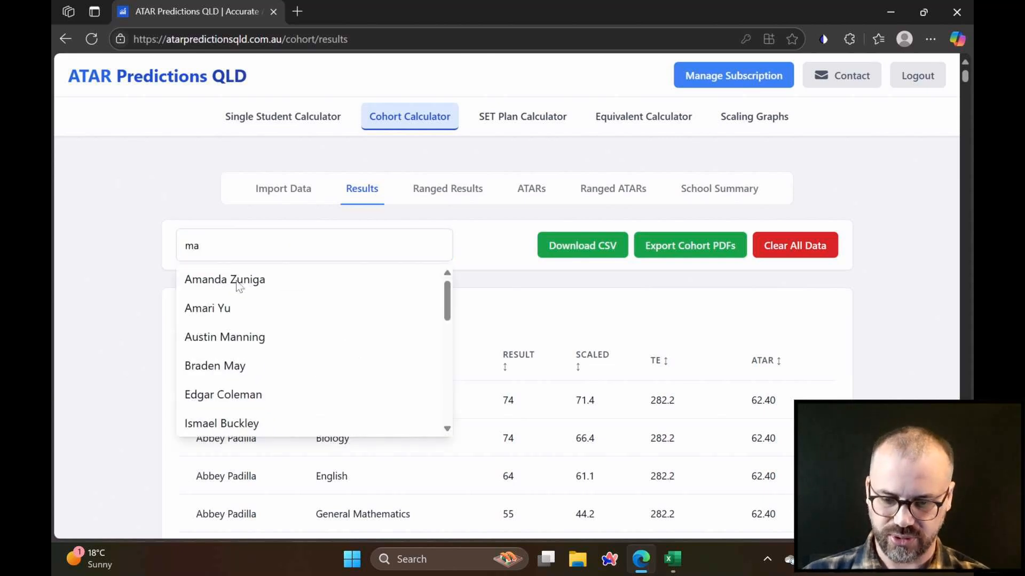
{"action": "left_click", "coordinate": [224, 279]}
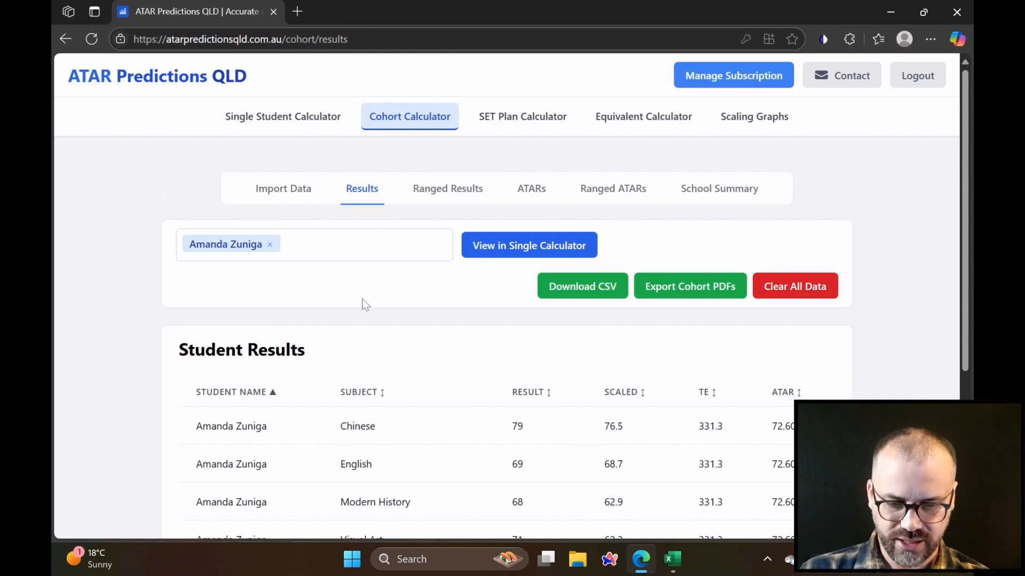
{"action": "left_click", "coordinate": [529, 245]}
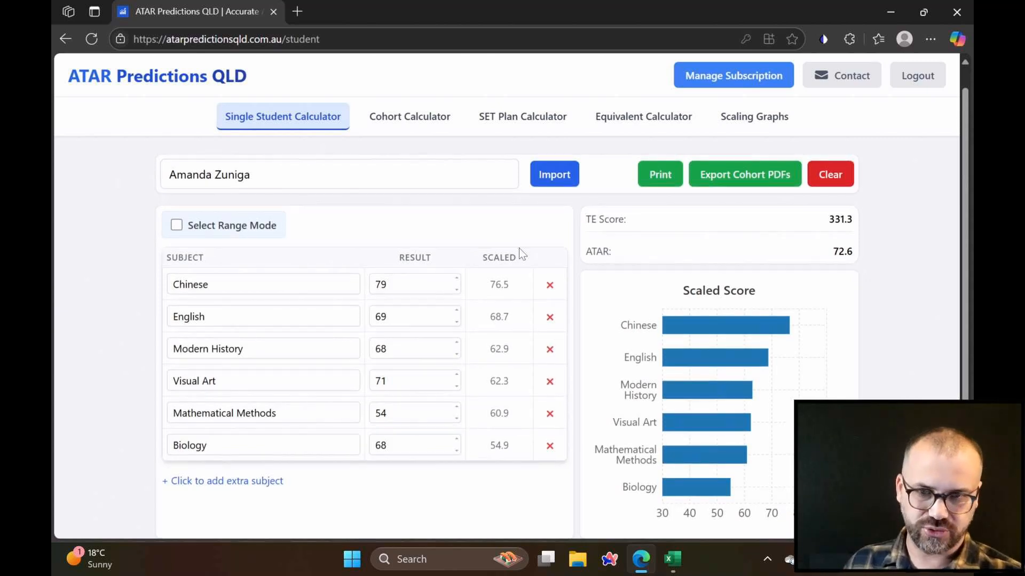
{"action": "scroll", "scroll_direction": "down", "scroll_amount": 3}
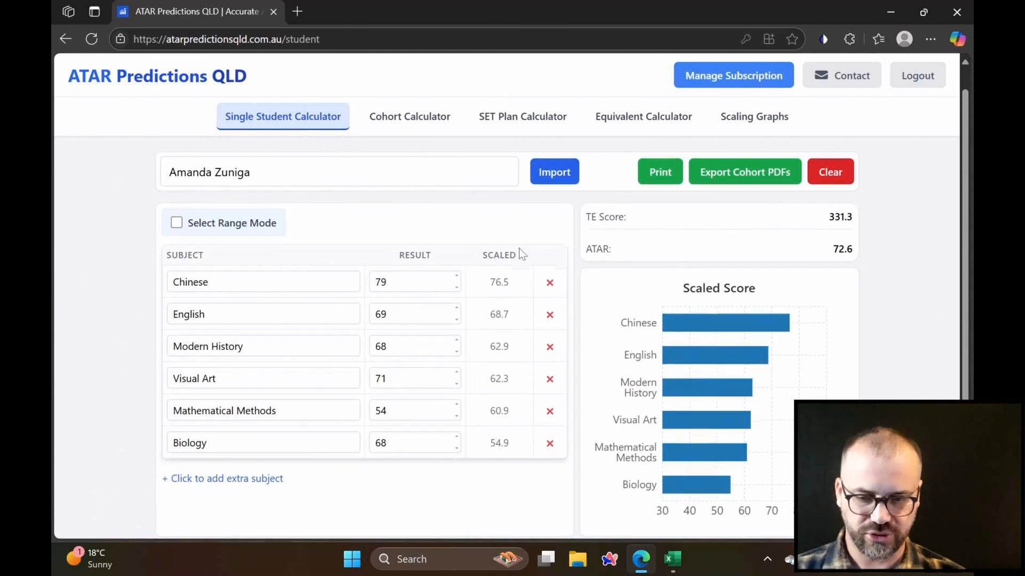
{"action": "left_click", "coordinate": [262, 281]}
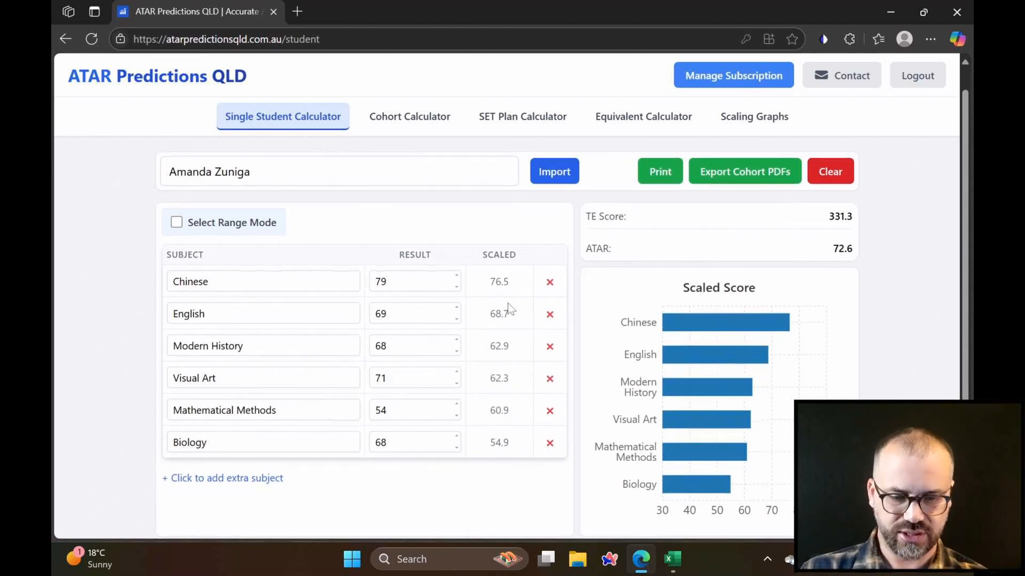
{"action": "mouse_move", "coordinate": [725, 323]}
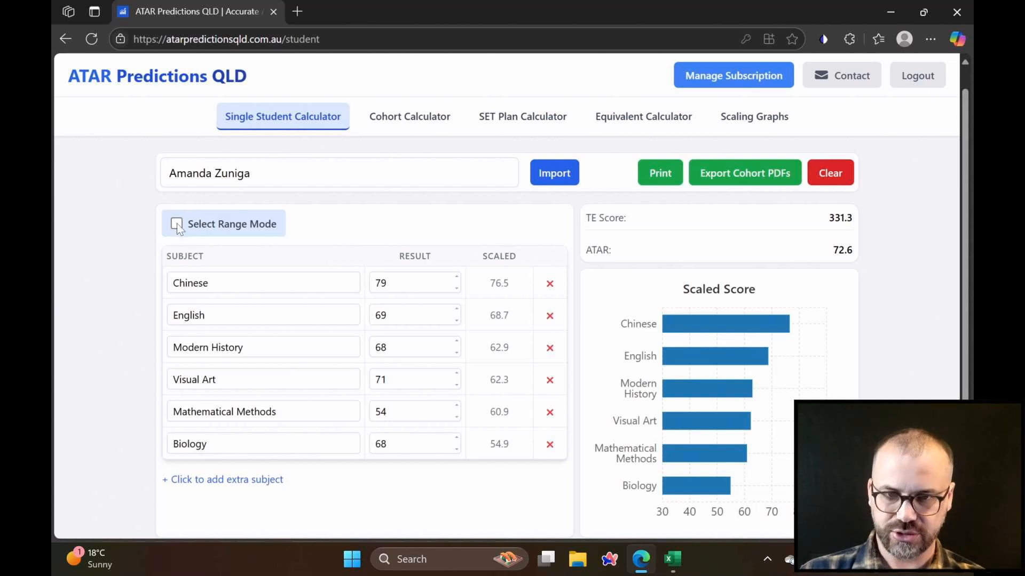
Step: Enable Range Mode, fix Mathematical Methods at 54, lower its upper bound, and enter a Quick Range of 4
{"action": "left_click", "coordinate": [175, 223]}
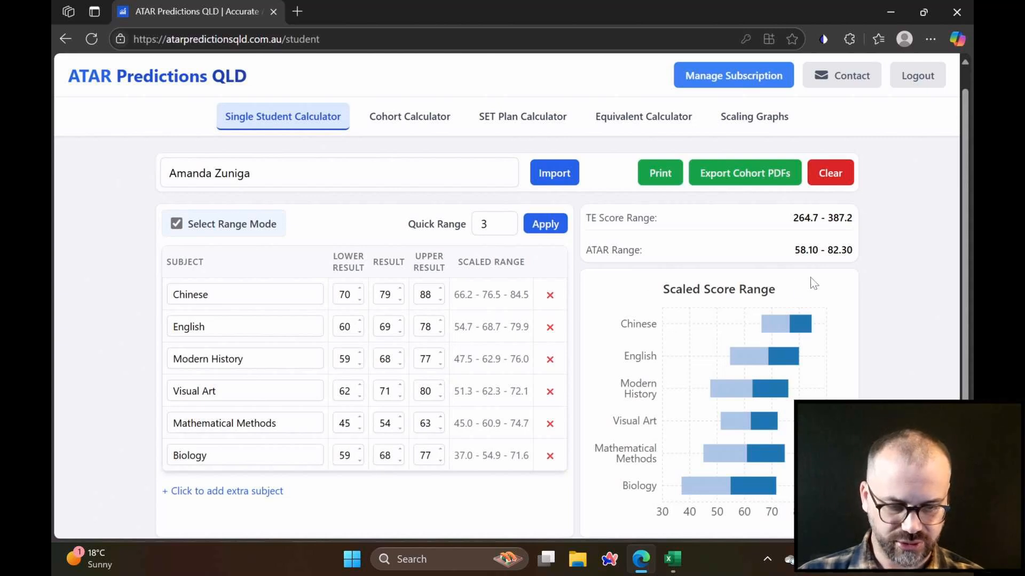
{"action": "mouse_move", "coordinate": [737, 454]}
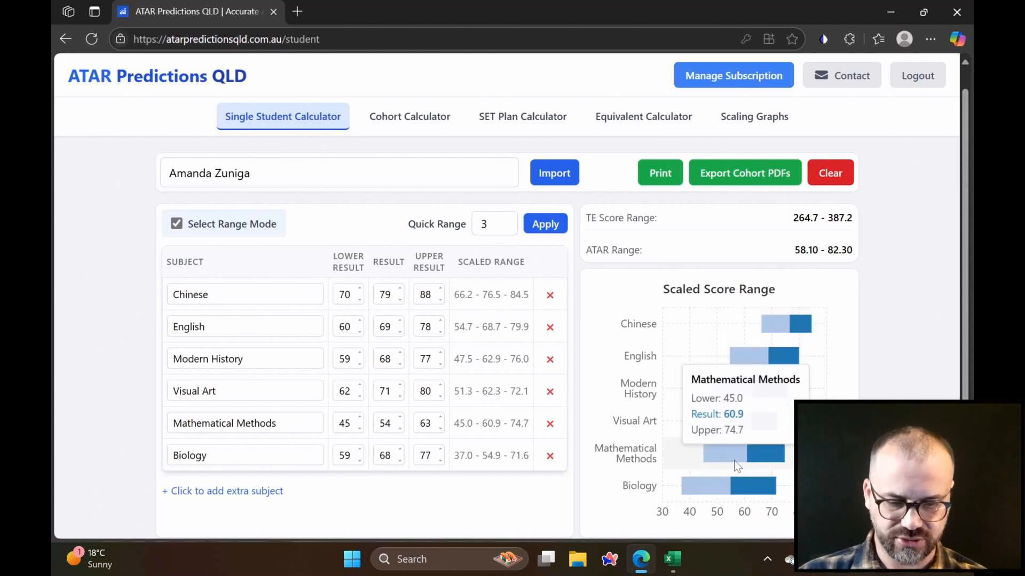
{"action": "mouse_move", "coordinate": [456, 276]}
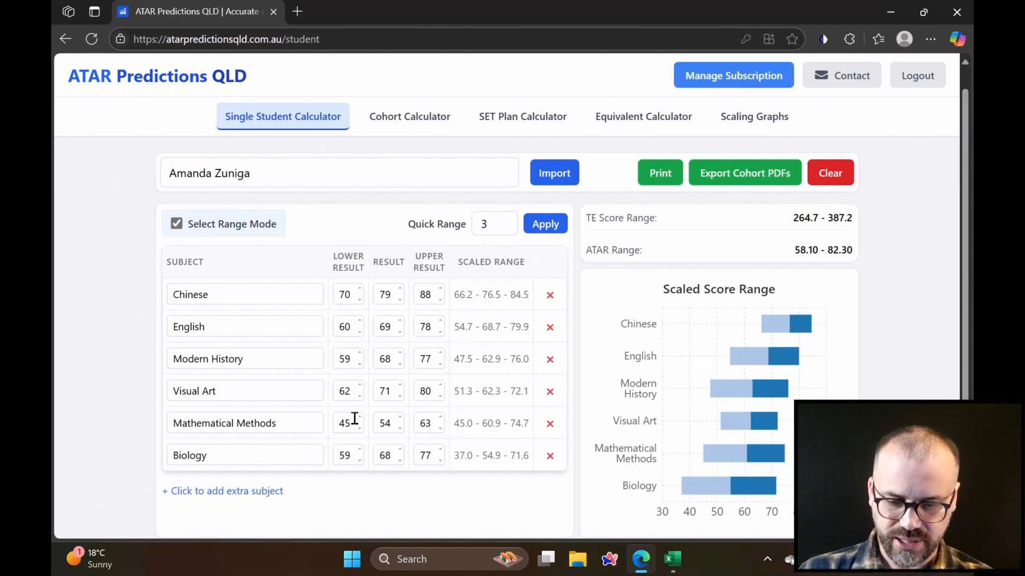
{"action": "left_click", "coordinate": [359, 419]}
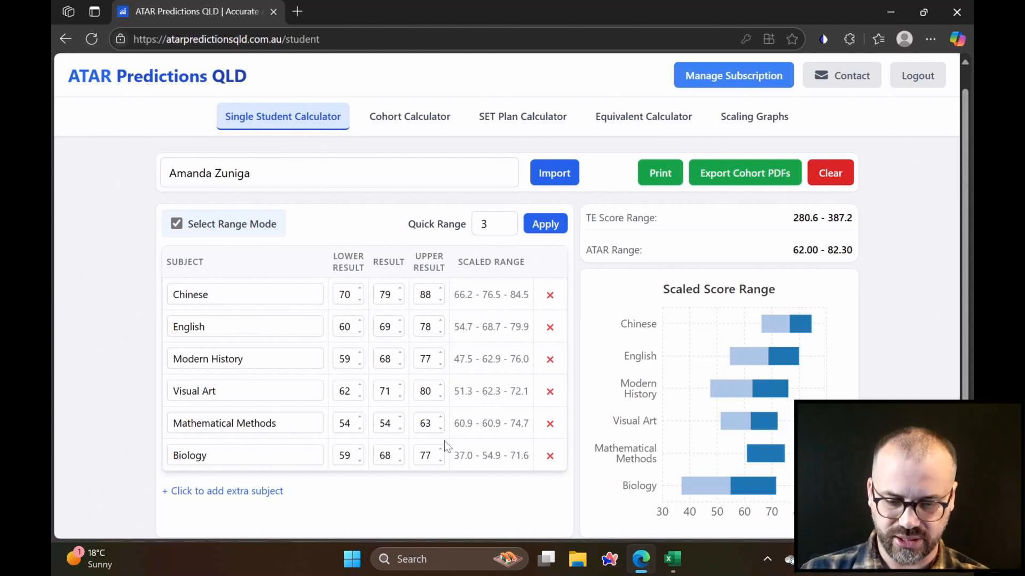
{"action": "left_click", "coordinate": [440, 427]}
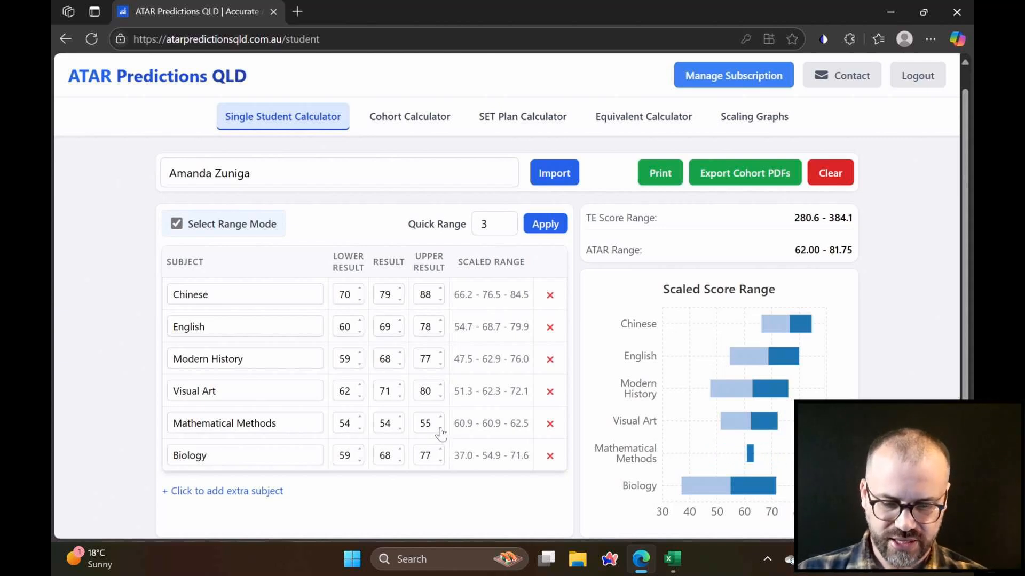
{"action": "left_click", "coordinate": [439, 427]}
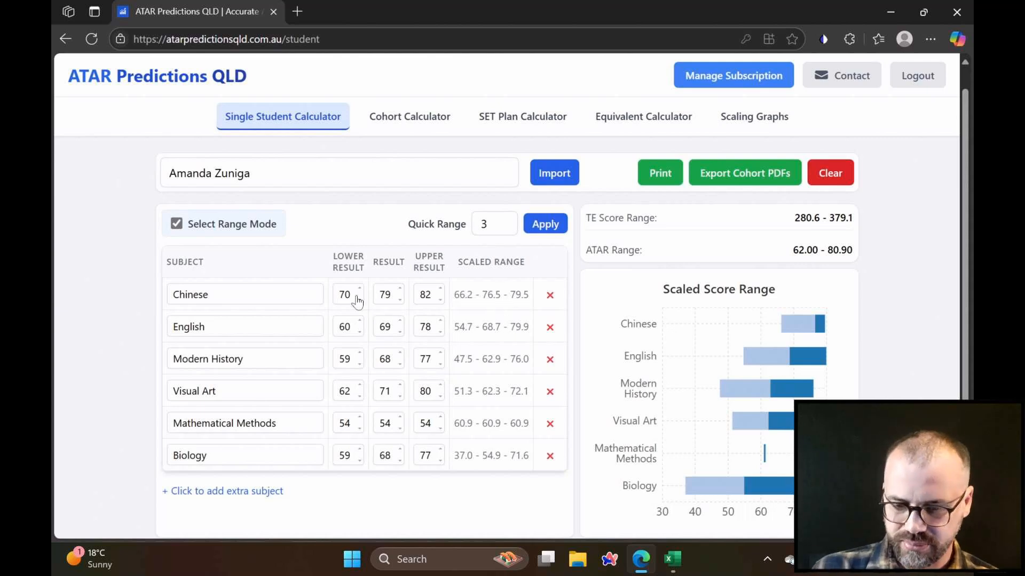
{"action": "left_click", "coordinate": [494, 223]}
{"action": "type", "text": "4"}
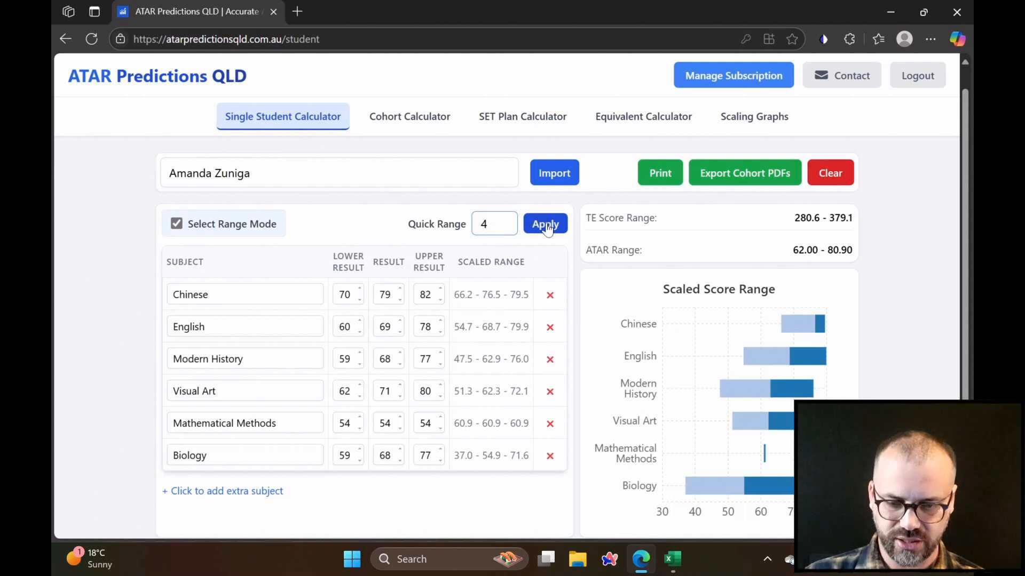
Step: Apply the 4-mark quick range to every subject and remove Biology, giving ATAR 66.95–77.35
{"action": "left_click", "coordinate": [545, 223]}
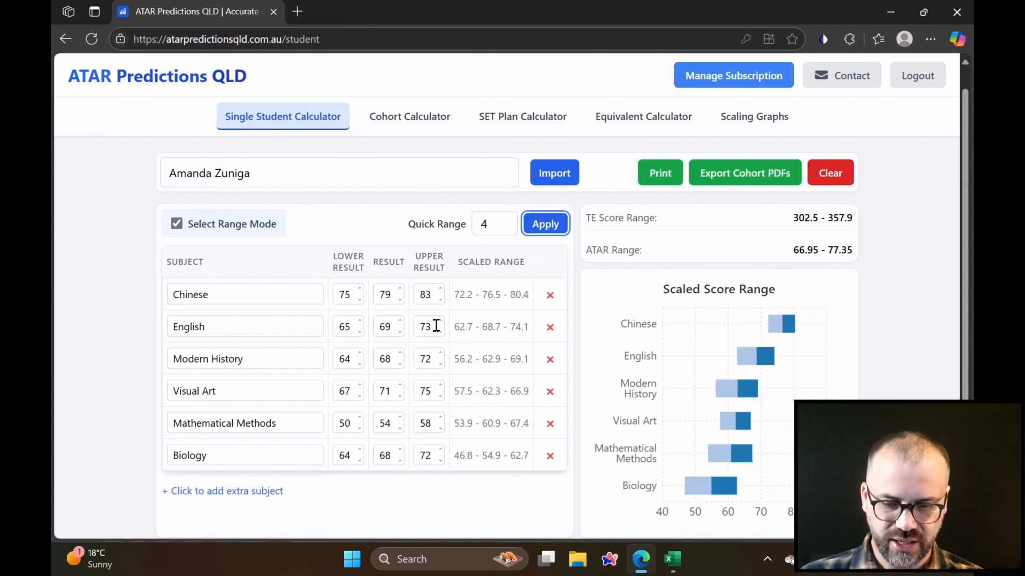
{"action": "mouse_move", "coordinate": [518, 472]}
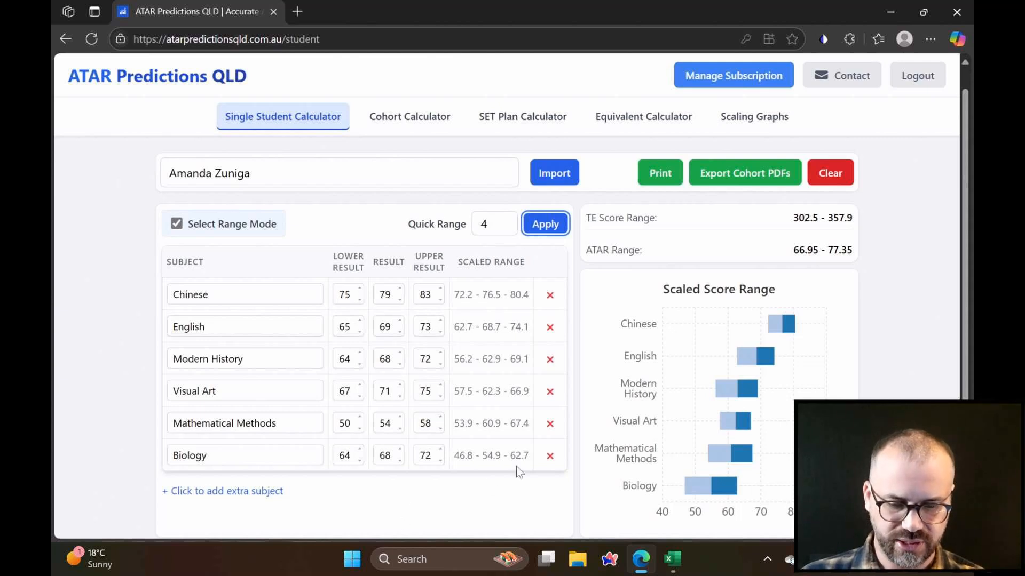
{"action": "left_click", "coordinate": [550, 455]}
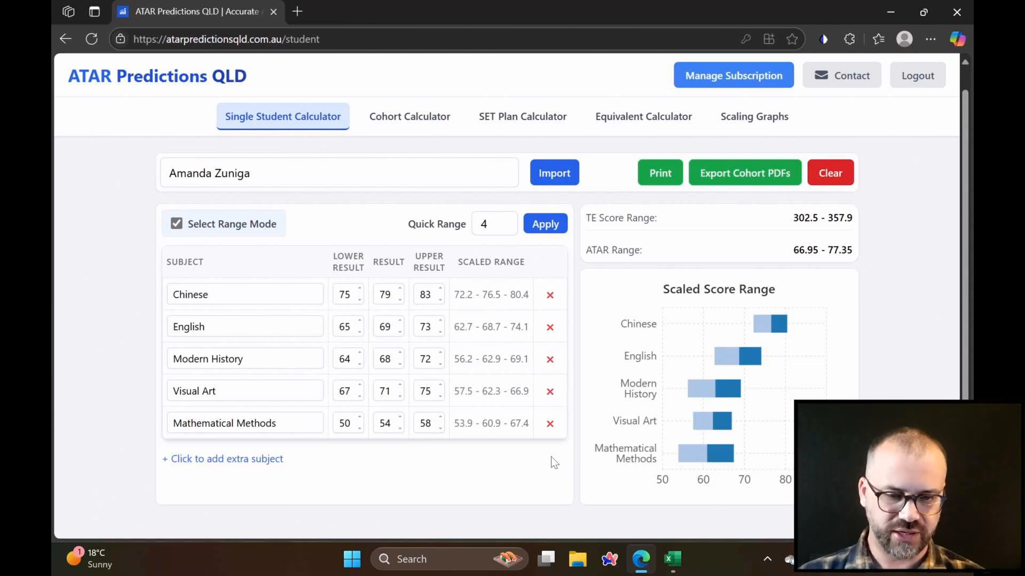
{"action": "mouse_move", "coordinate": [660, 173]}
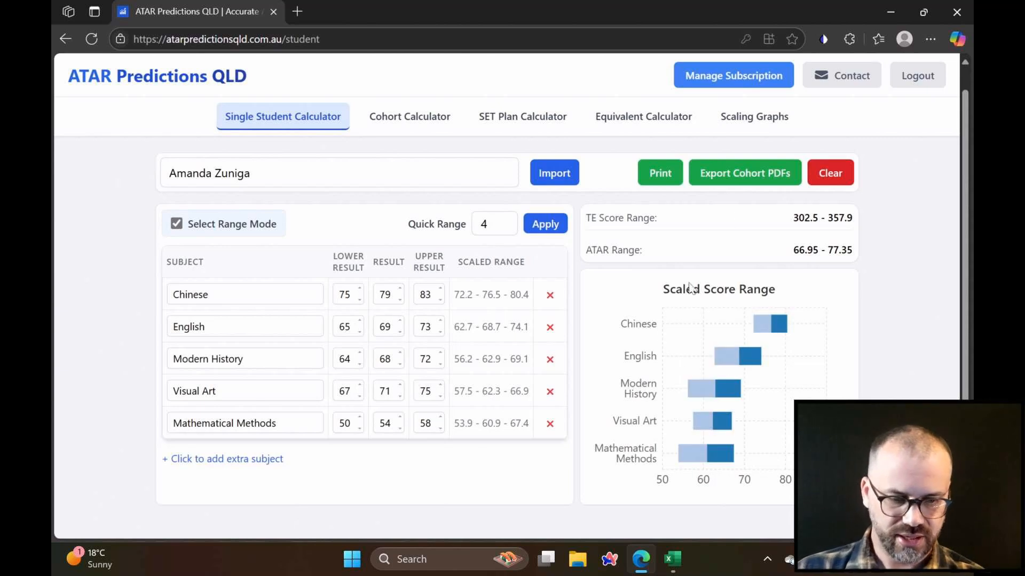
{"action": "mouse_move", "coordinate": [725, 212]}
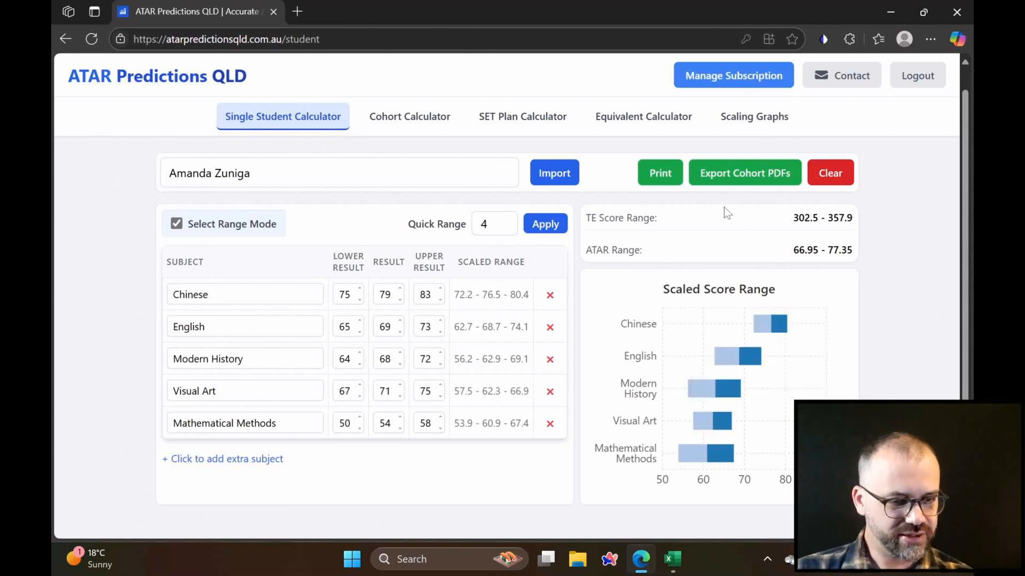
{"action": "mouse_move", "coordinate": [744, 173]}
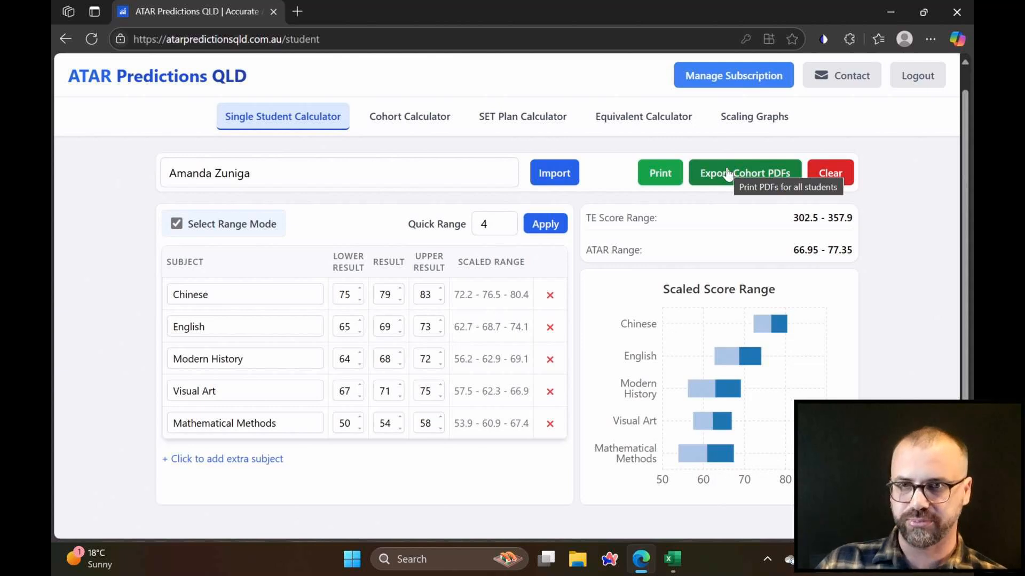
Step: Return to the Cohort Calculator Results and clear the student filter to list the whole cohort
{"action": "left_click", "coordinate": [410, 116]}
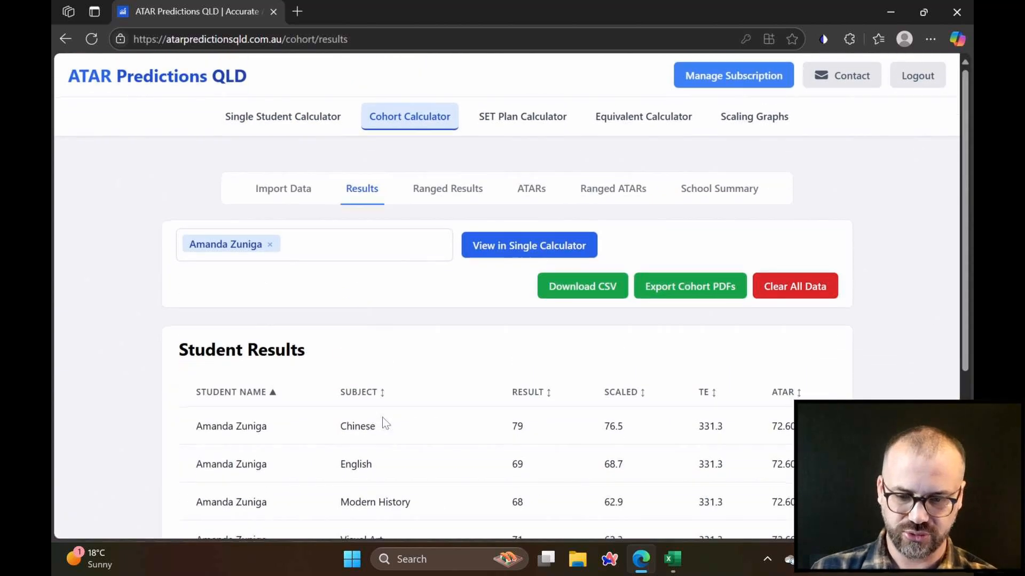
{"action": "left_click", "coordinate": [270, 245]}
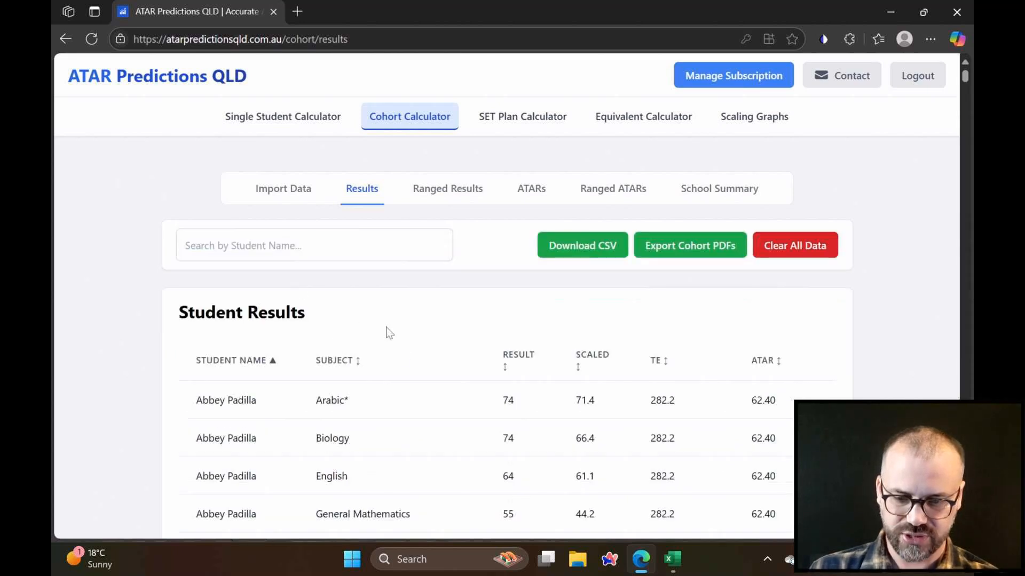
{"action": "mouse_move", "coordinate": [401, 351]}
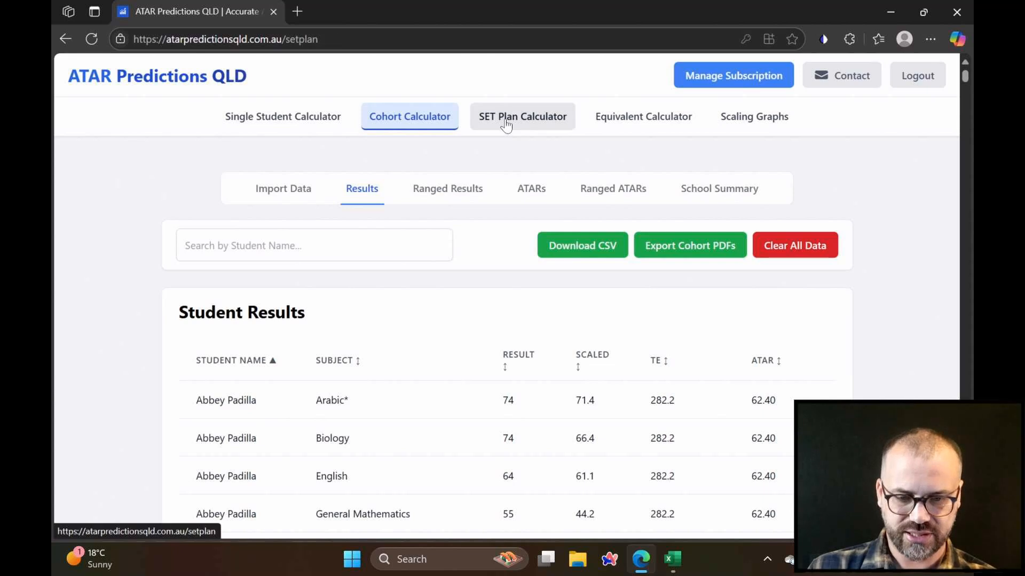
Step: Review the SET Plan Calculator's five ranked subjects, TE 394.3–435.3 and ATAR 83.50–90.65
{"action": "left_click", "coordinate": [521, 117]}
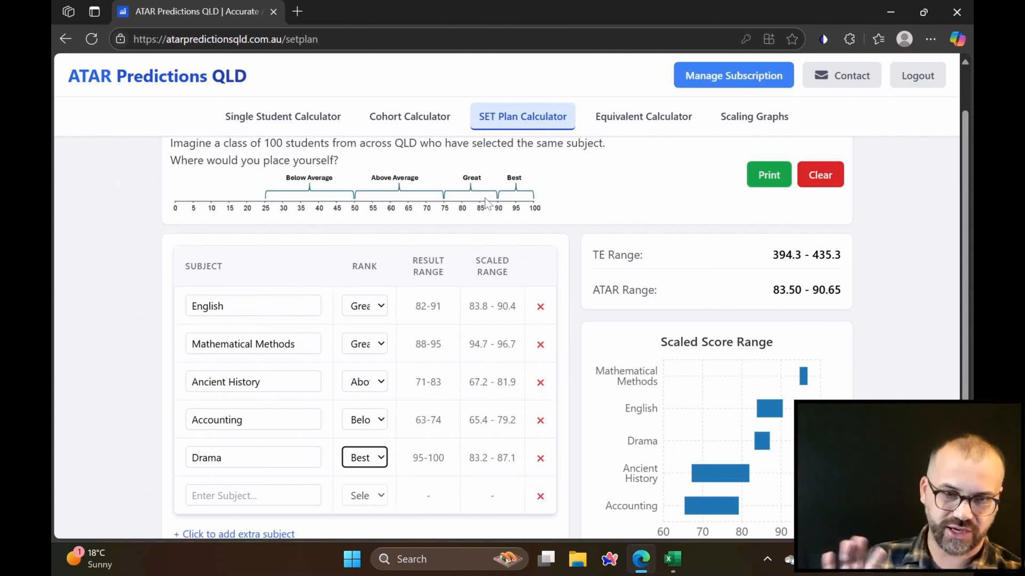
{"action": "mouse_move", "coordinate": [426, 294]}
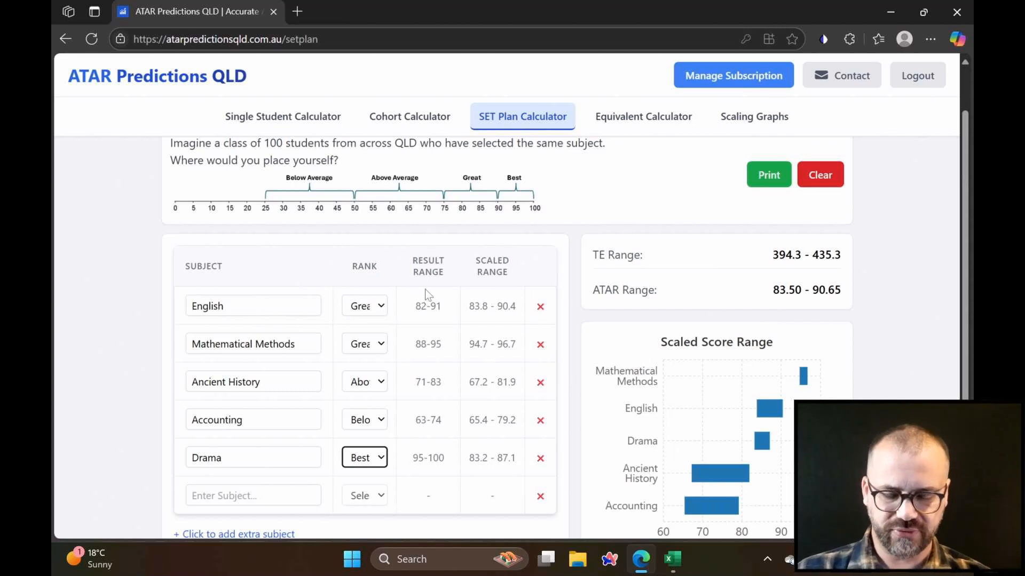
{"action": "mouse_move", "coordinate": [435, 472]}
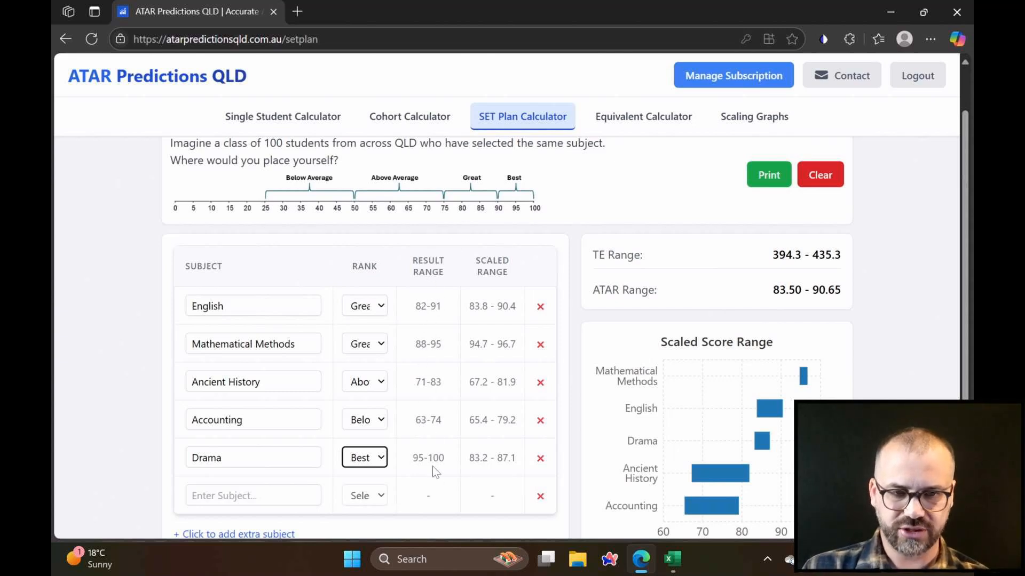
{"action": "mouse_move", "coordinate": [427, 415]}
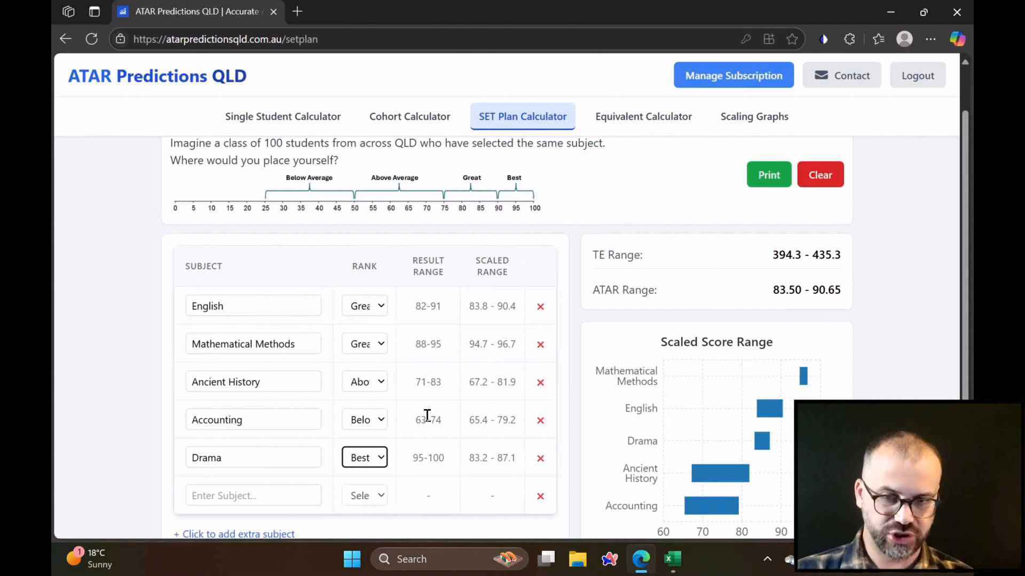
{"action": "mouse_move", "coordinate": [416, 313]}
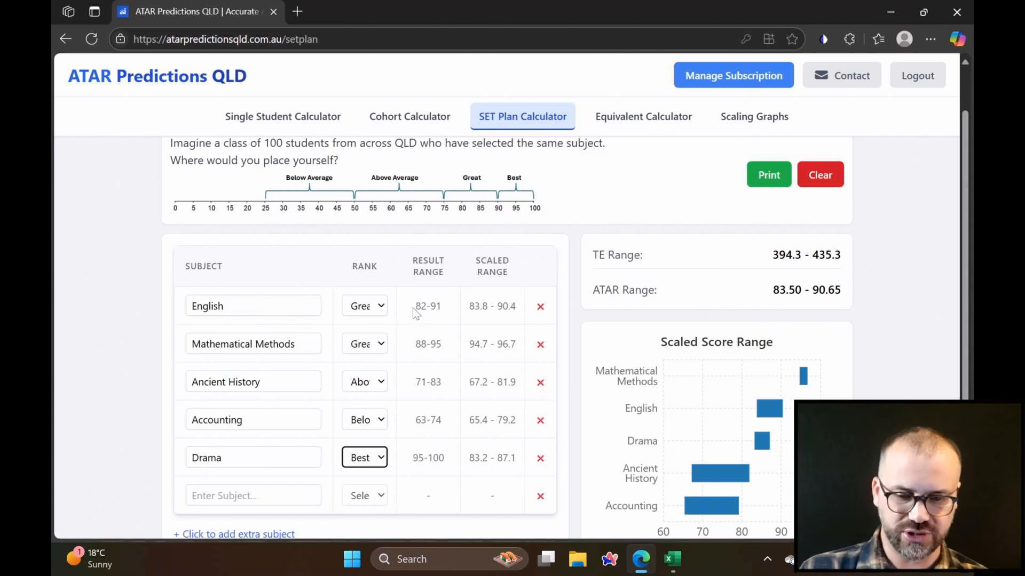
{"action": "mouse_move", "coordinate": [354, 340]}
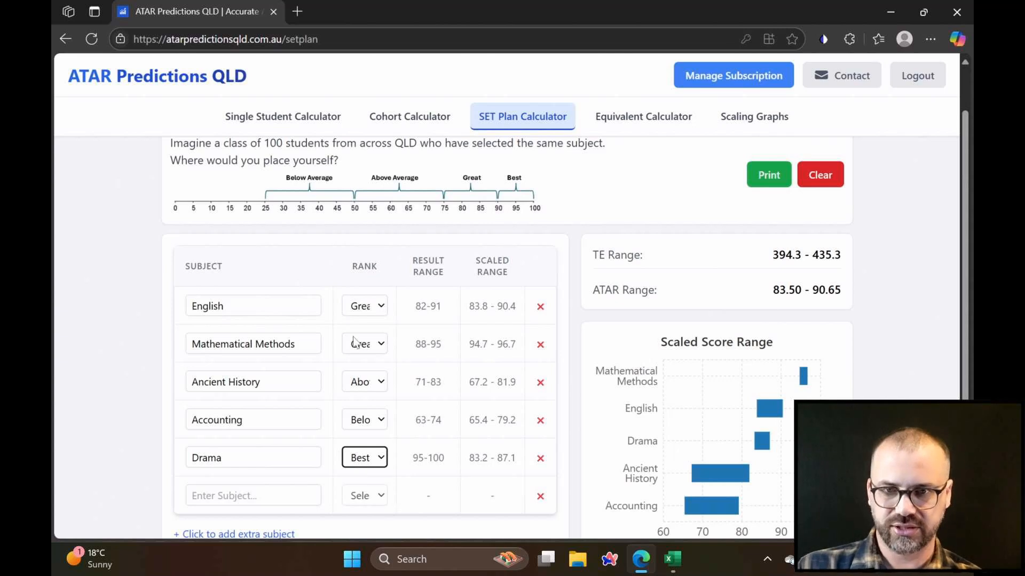
{"action": "mouse_move", "coordinate": [356, 336]}
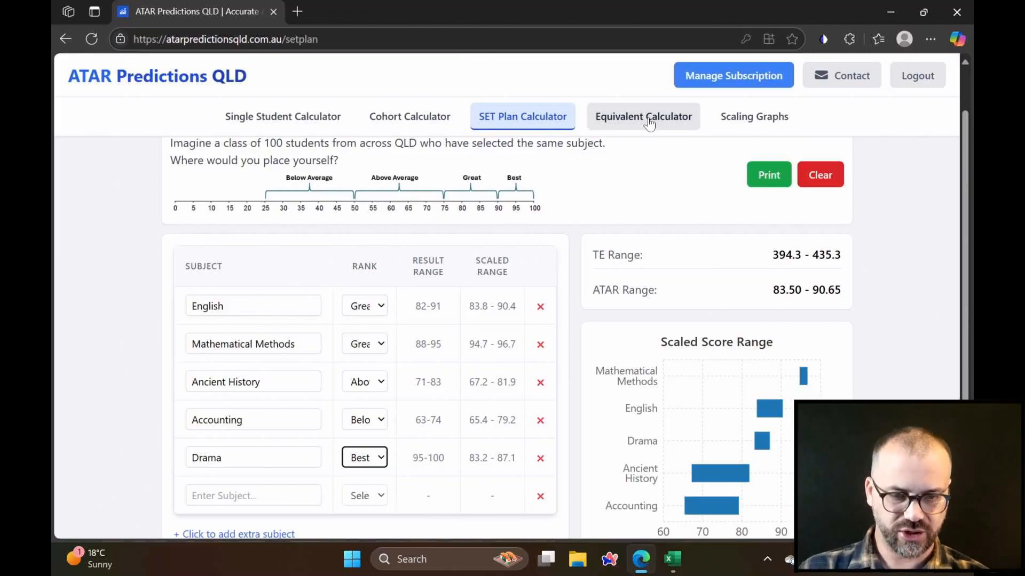
Step: In the Equivalent Calculator, enter a score of 60 for Mathematical Methods
{"action": "left_click", "coordinate": [643, 117]}
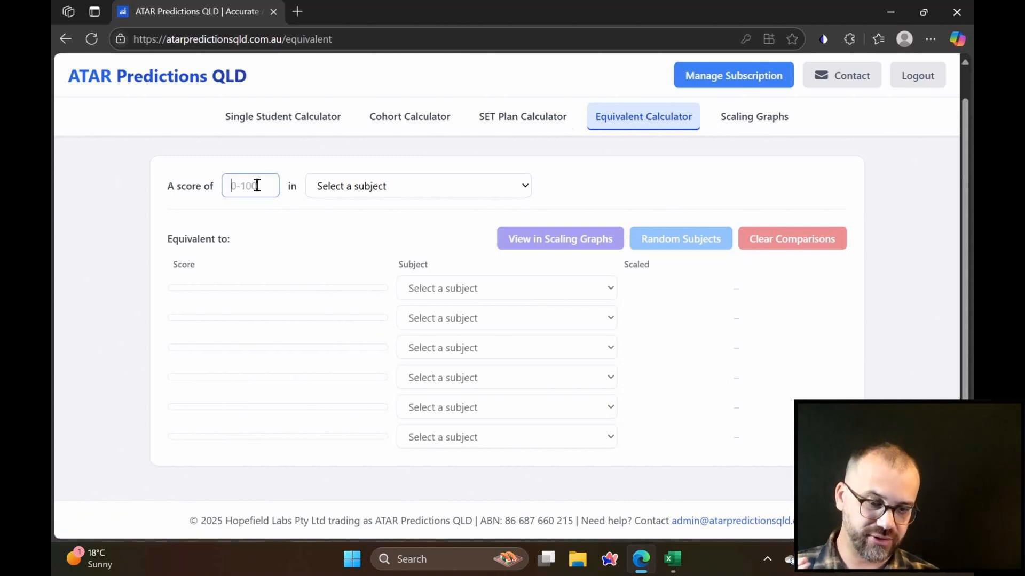
{"action": "type", "text": "60"}
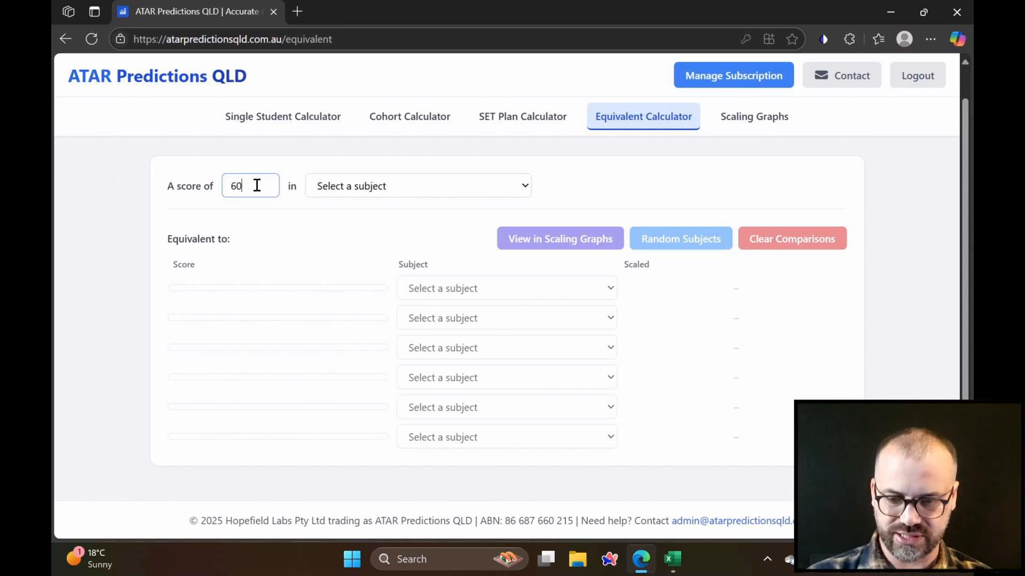
{"action": "left_click", "coordinate": [418, 186]}
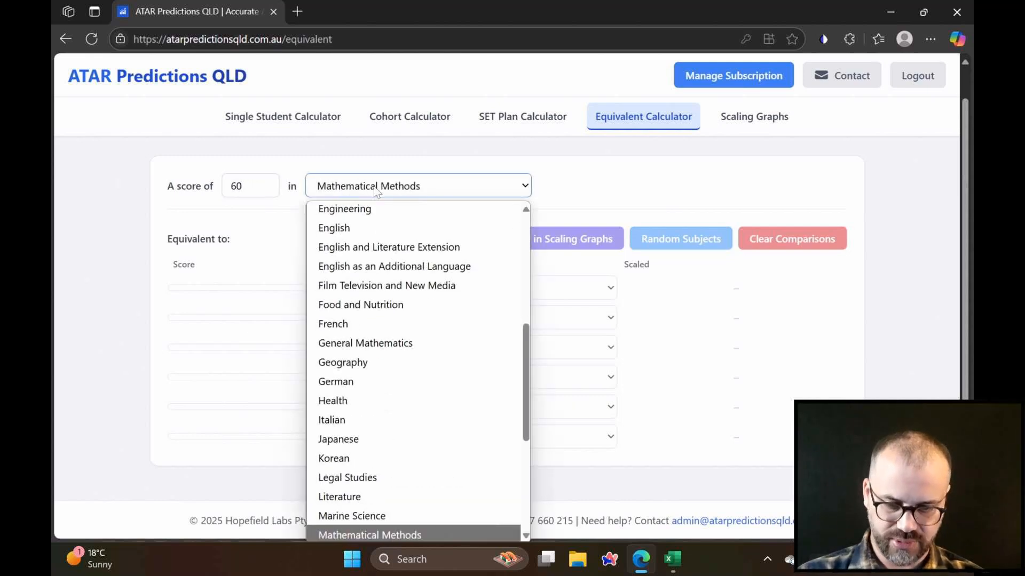
{"action": "left_click", "coordinate": [369, 535]}
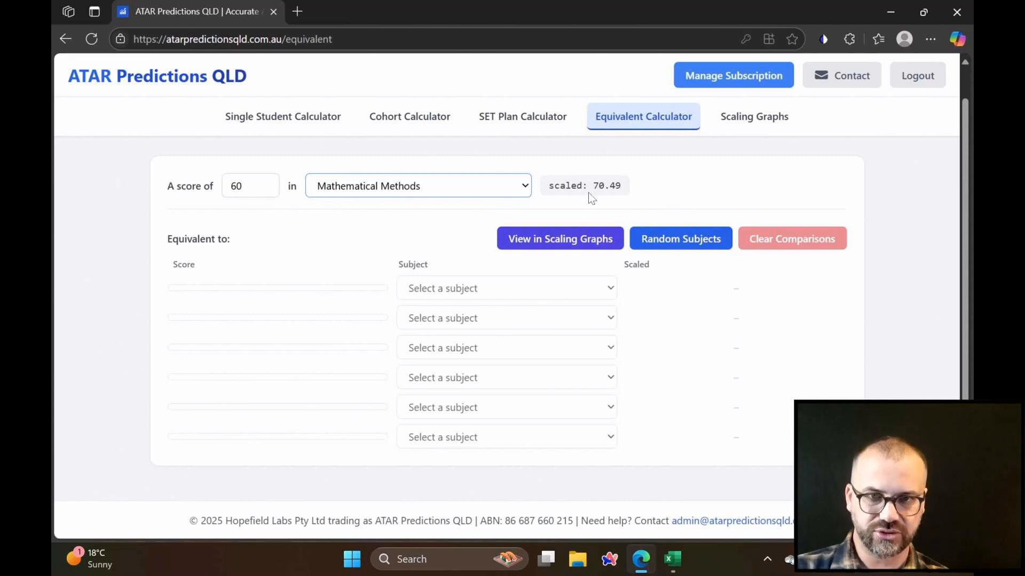
Step: Compare against General Mathematics, try a score of 80, then clear the score box
{"action": "left_click", "coordinate": [507, 288]}
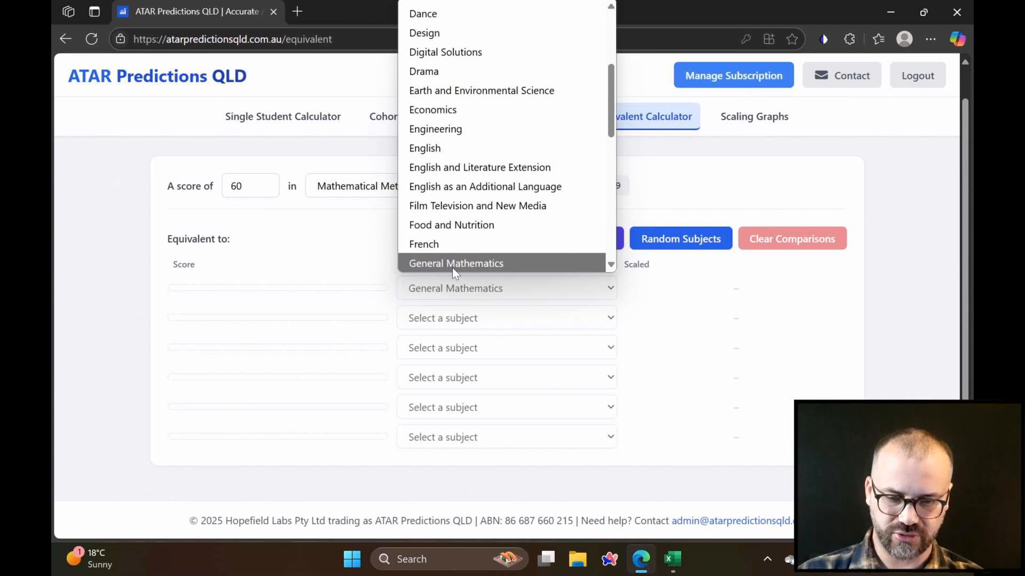
{"action": "left_click", "coordinate": [455, 263]}
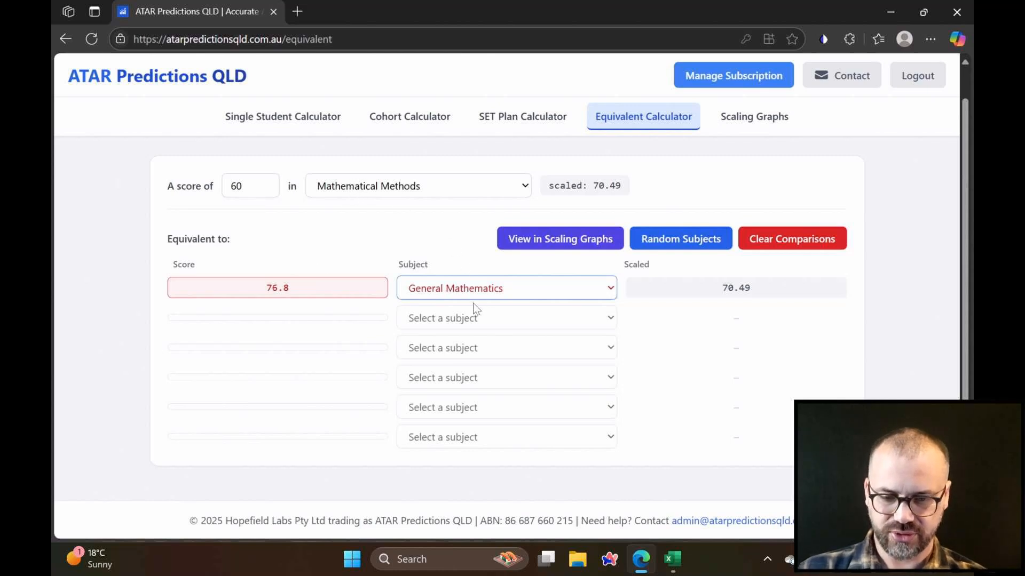
{"action": "mouse_move", "coordinate": [256, 217]}
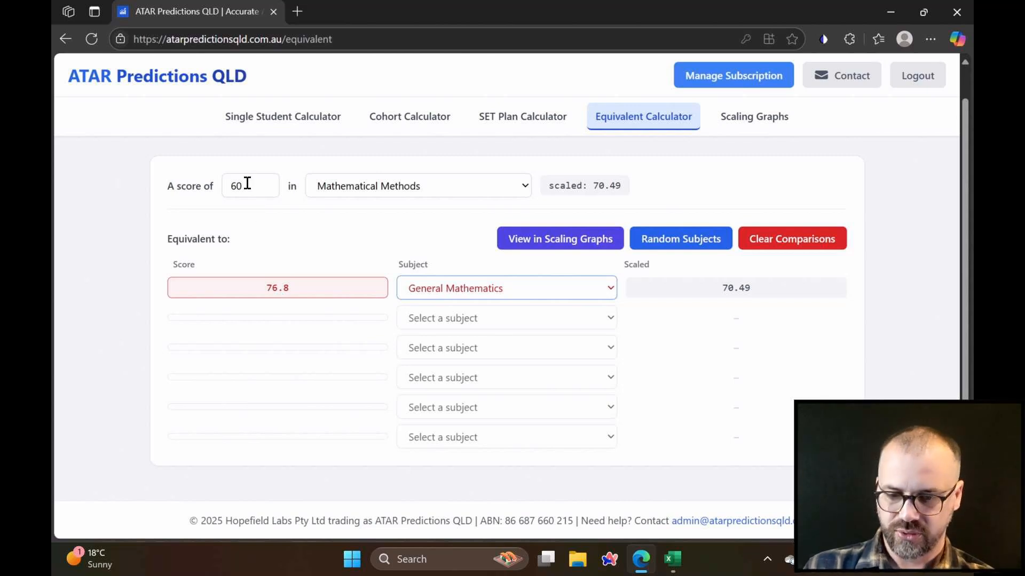
{"action": "type", "text": "80"}
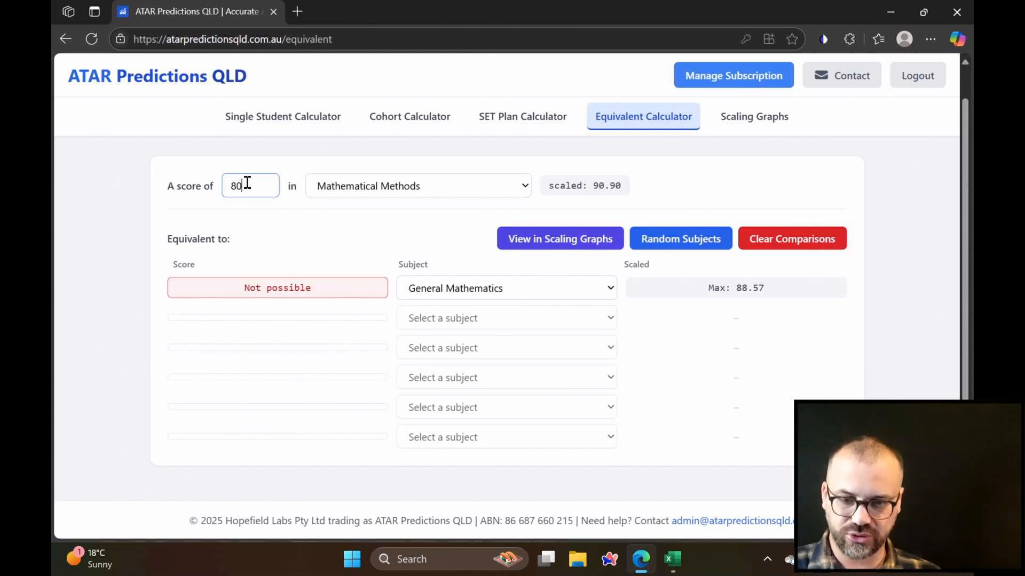
{"action": "mouse_move", "coordinate": [330, 236]}
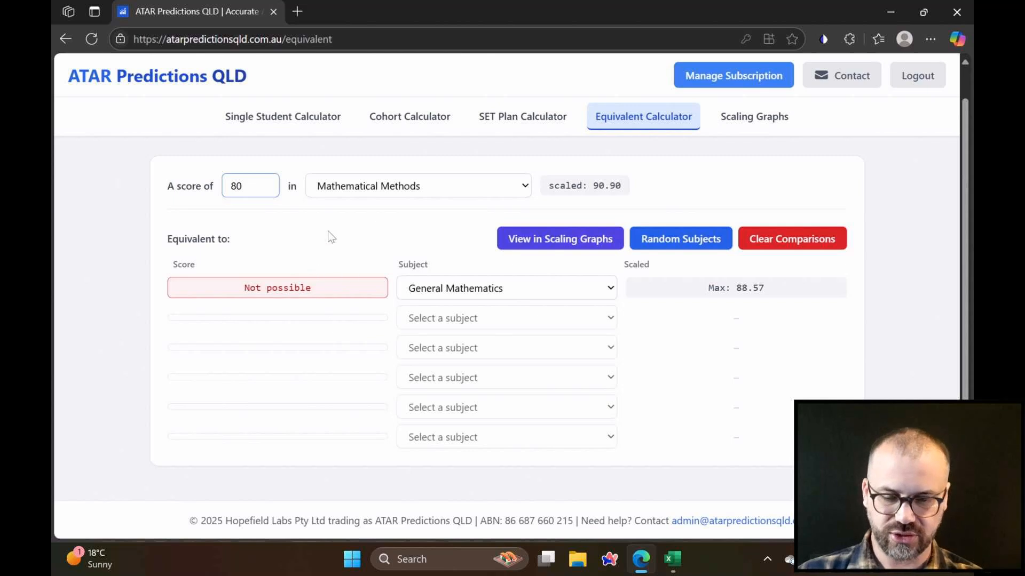
{"action": "mouse_move", "coordinate": [419, 200]}
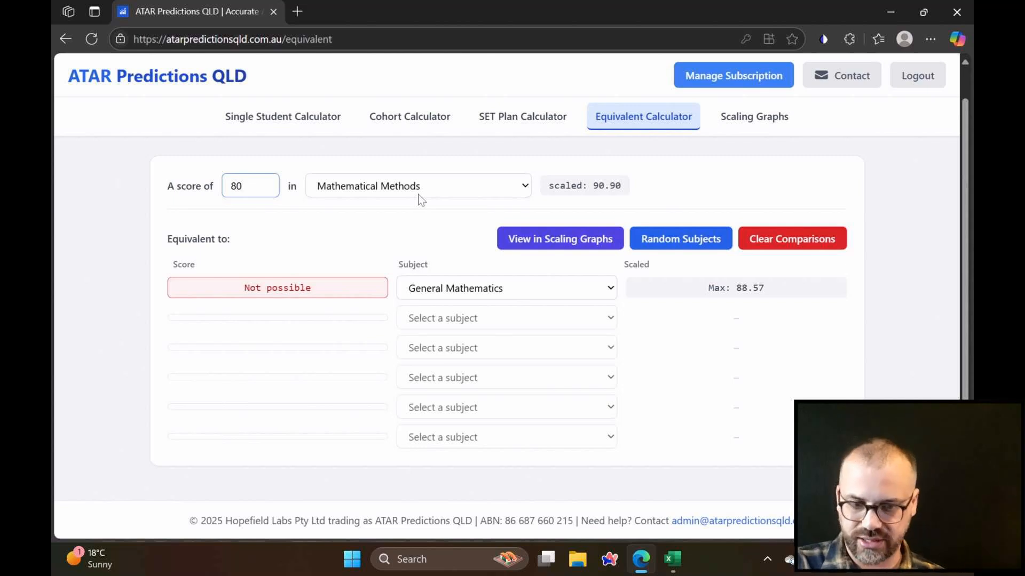
{"action": "left_click", "coordinate": [251, 186]}
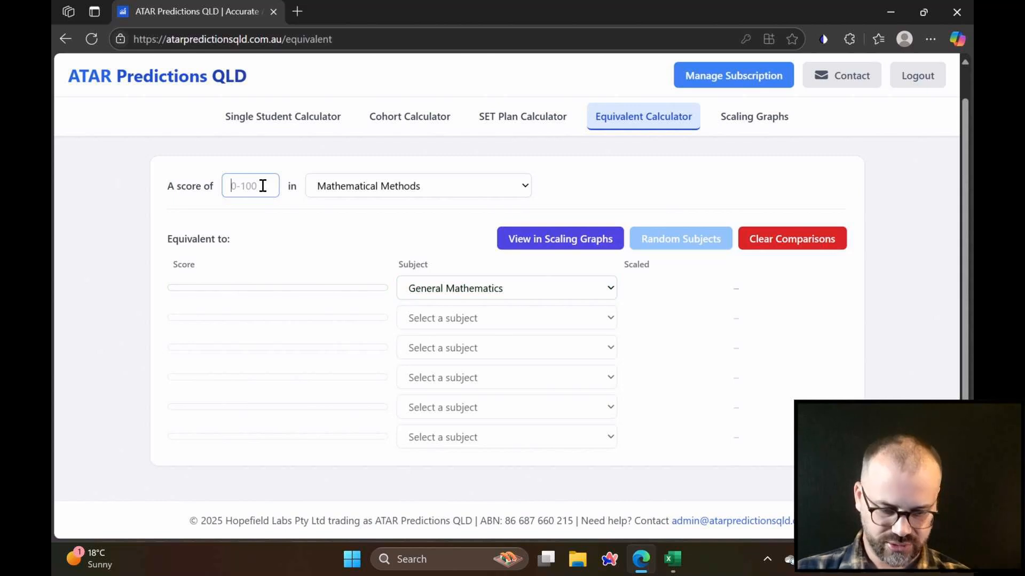
Step: Compare a Physics score of 60 against Modern History, giving 53.0 equivalent, scaled 37.42
{"action": "left_click", "coordinate": [417, 186]}
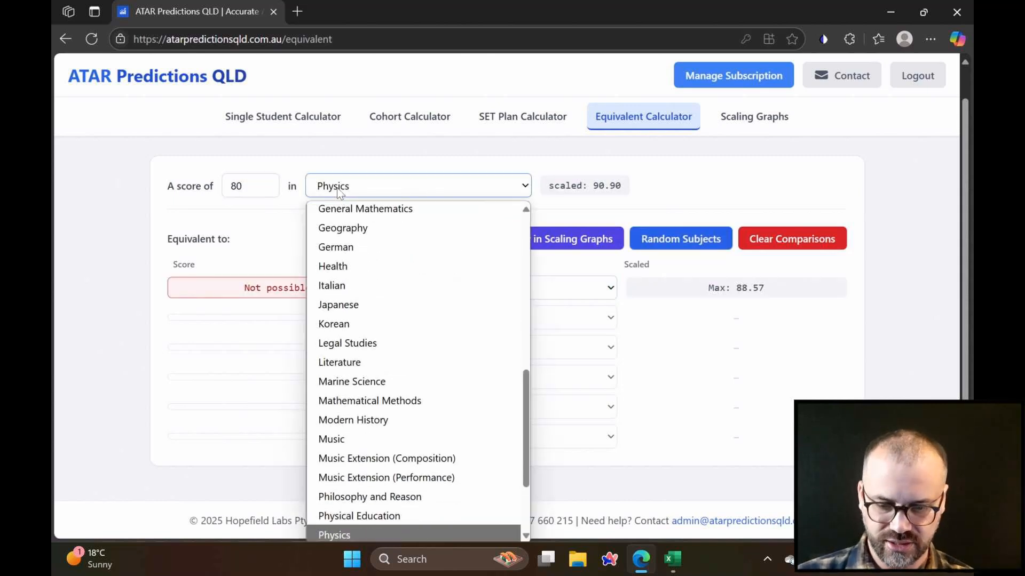
{"action": "scroll", "scroll_direction": "down", "scroll_amount": 3}
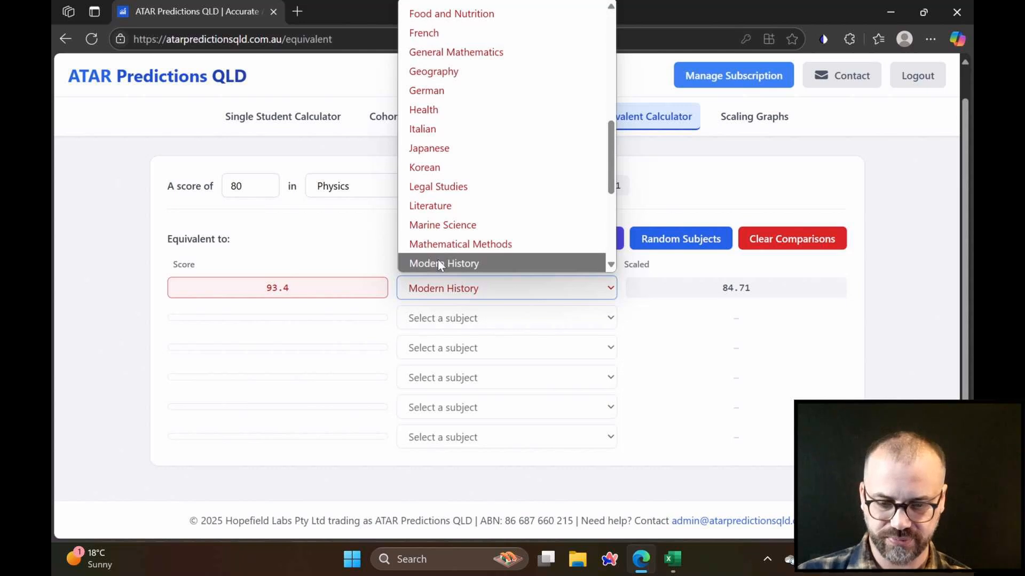
{"action": "left_click", "coordinate": [444, 263]}
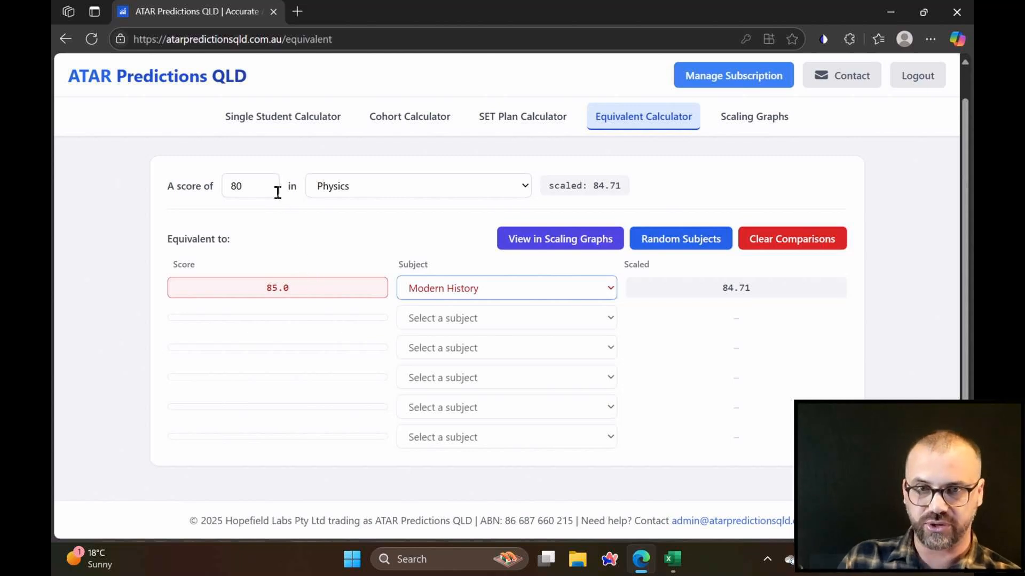
{"action": "mouse_move", "coordinate": [379, 299]}
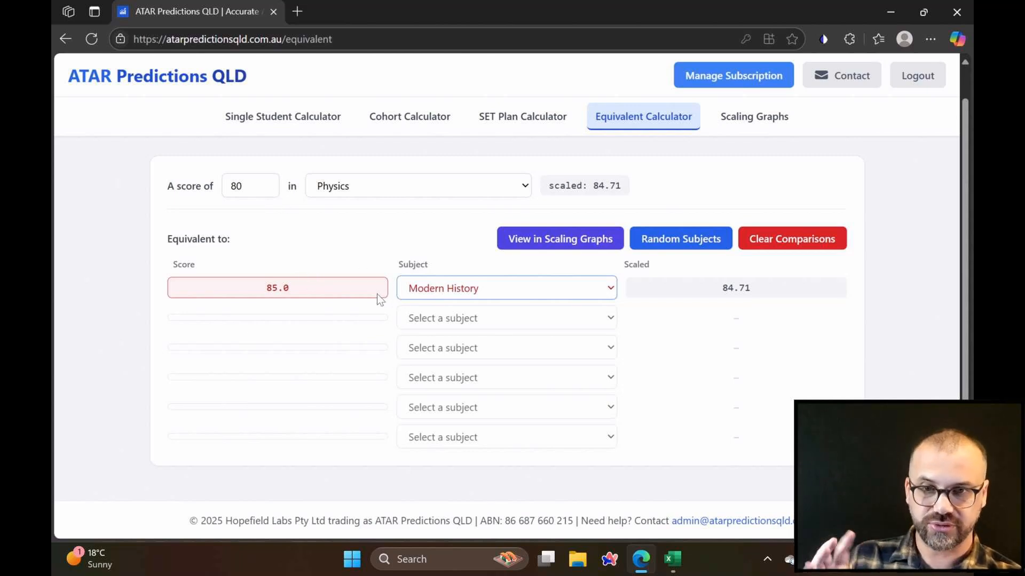
{"action": "left_click", "coordinate": [251, 186]}
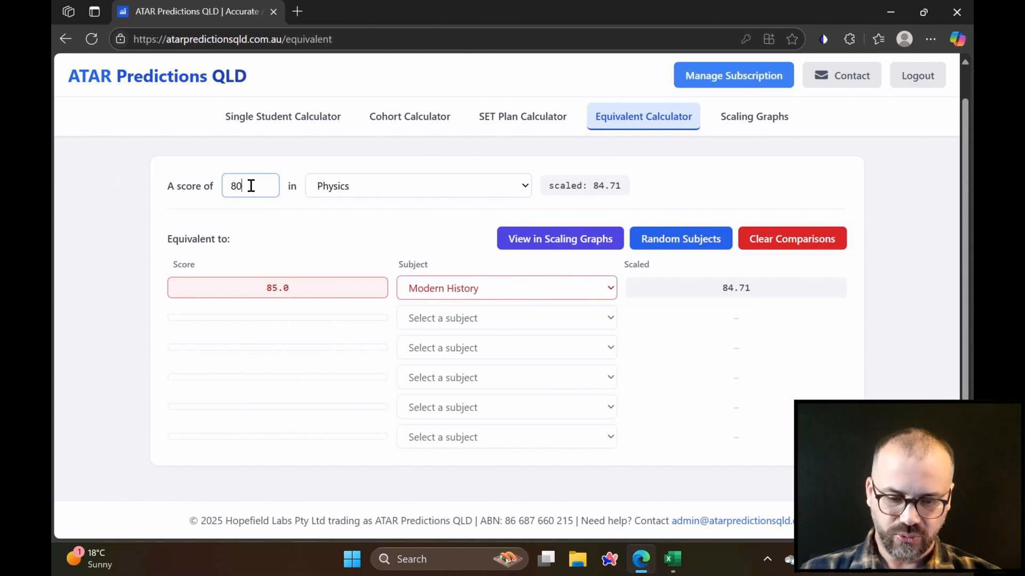
{"action": "type", "text": "60"}
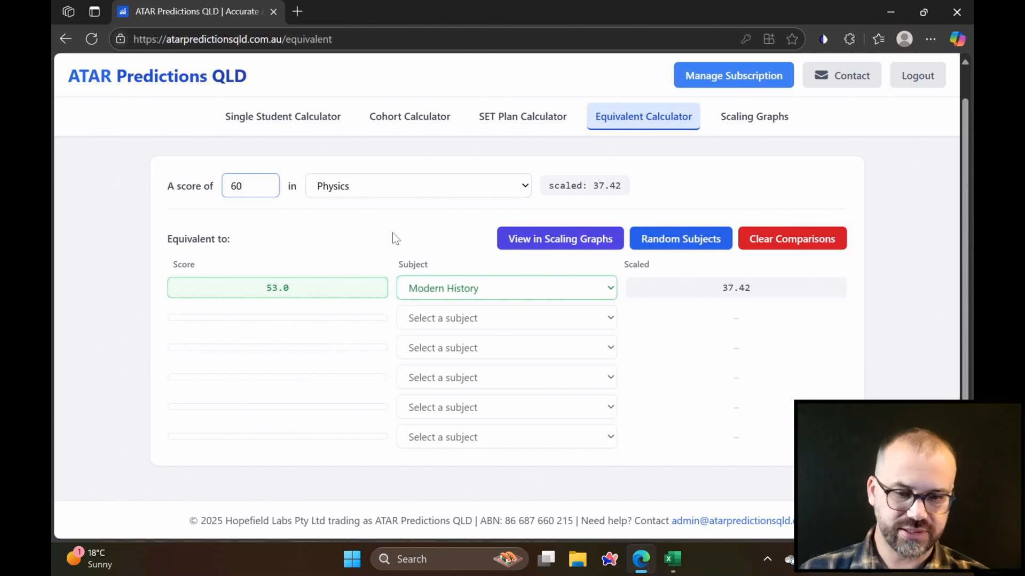
Step: Change the Physics score to 70 (scaled 64.54), giving equivalents such as Chemistry 70.9 and Biology 73.0
{"action": "left_click", "coordinate": [679, 238]}
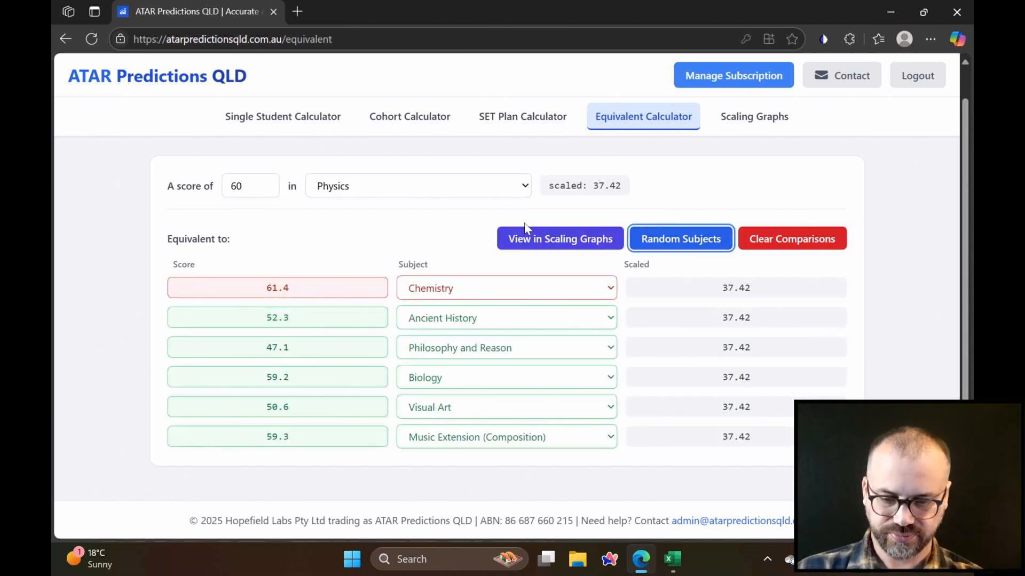
{"action": "type", "text": "7"}
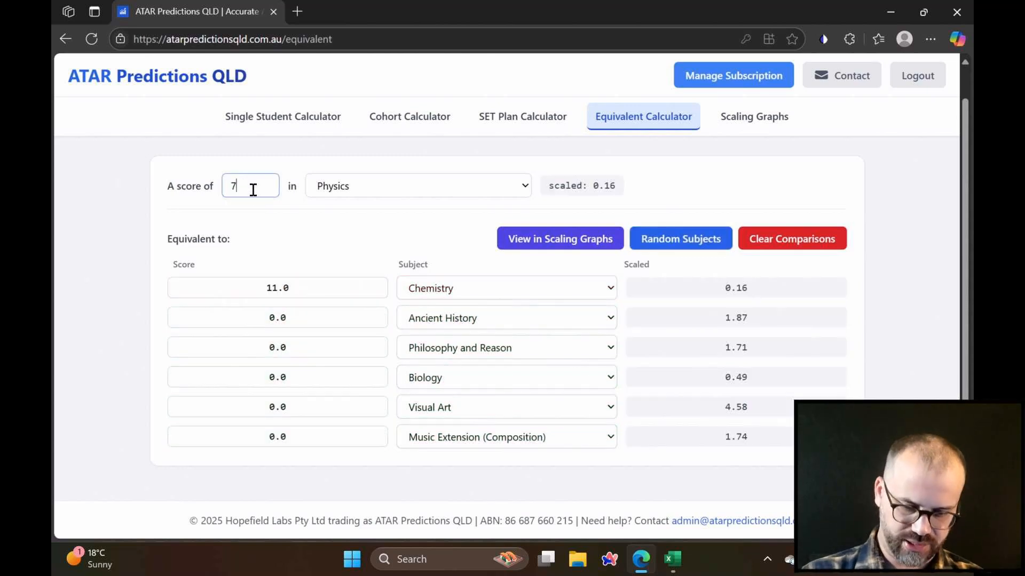
{"action": "type", "text": "0"}
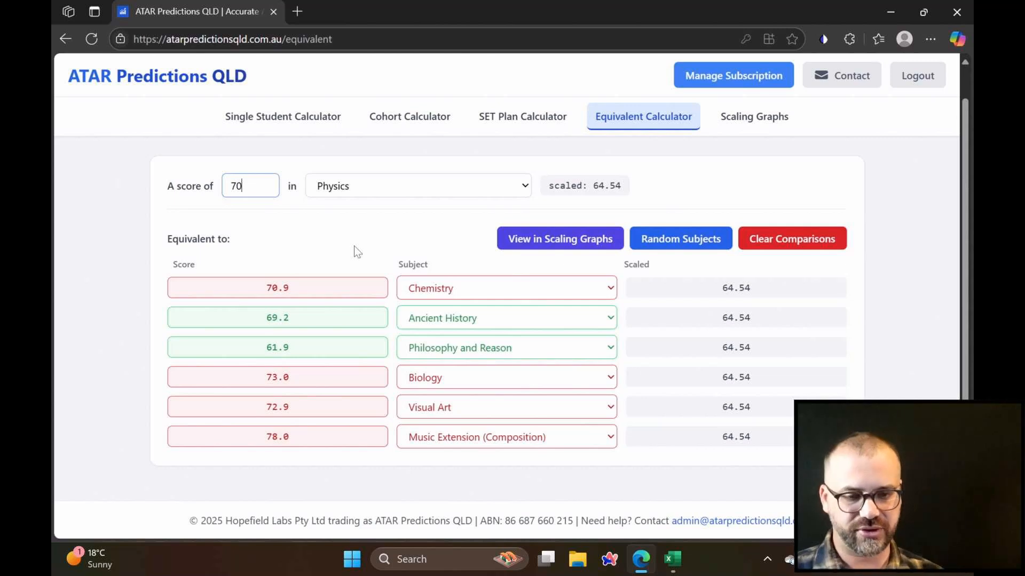
{"action": "mouse_move", "coordinate": [755, 116]}
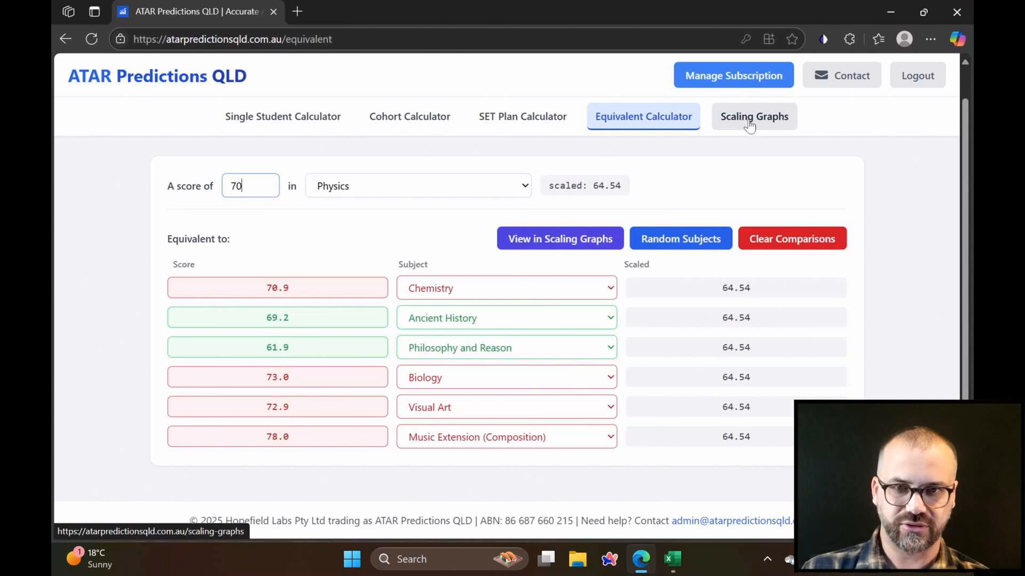
{"action": "mouse_move", "coordinate": [314, 281]}
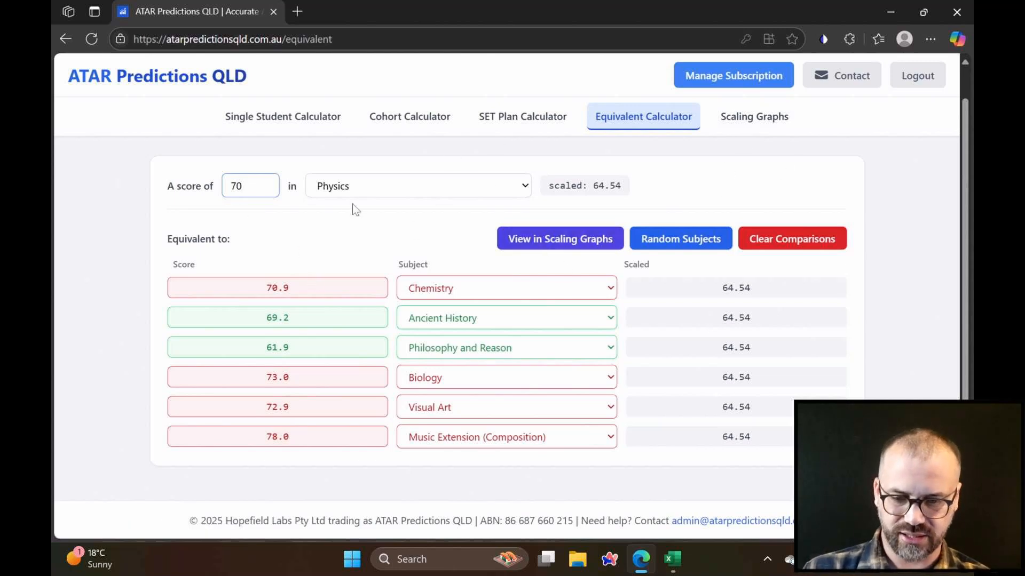
{"action": "mouse_move", "coordinate": [560, 238]}
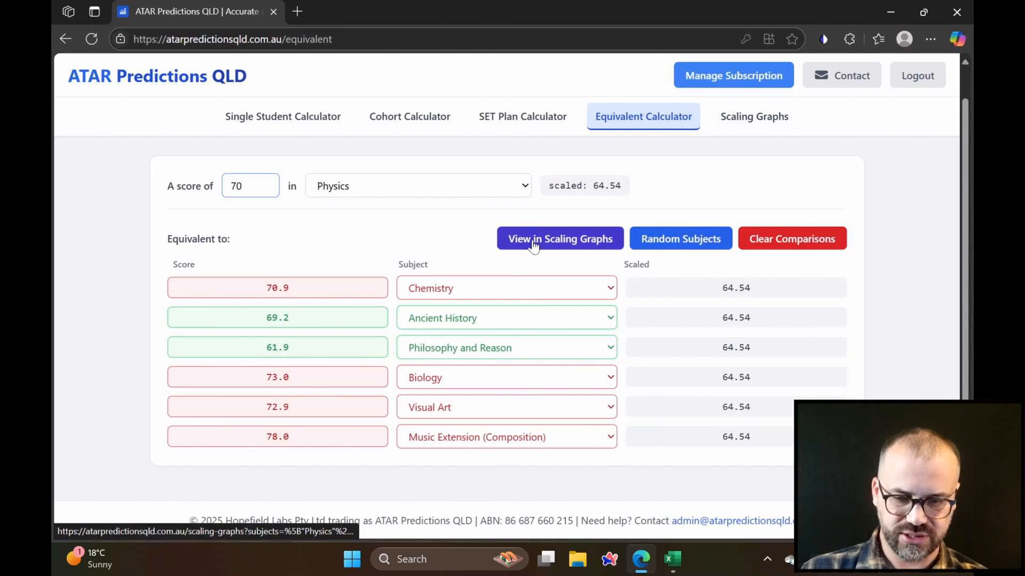
Step: View the 2024 scaling curves for Physics and its six equivalents, hiding and restoring the subject list
{"action": "left_click", "coordinate": [560, 238]}
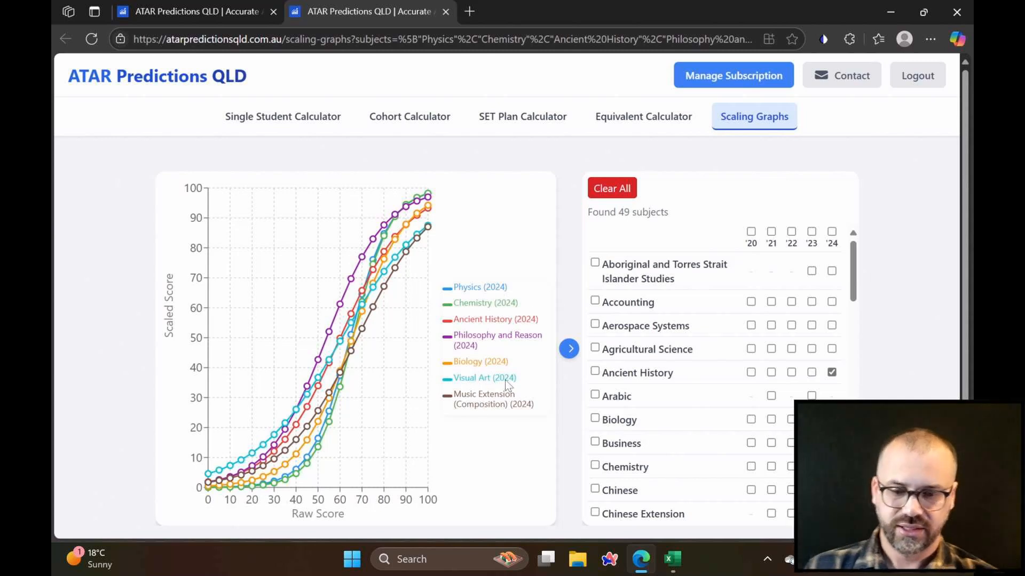
{"action": "left_click", "coordinate": [568, 349]}
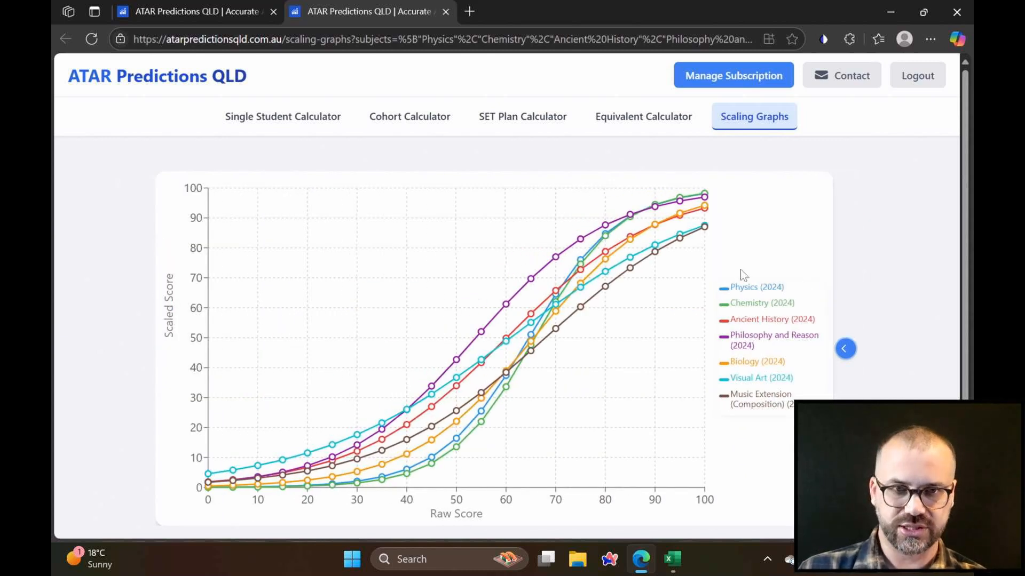
{"action": "mouse_move", "coordinate": [704, 215]}
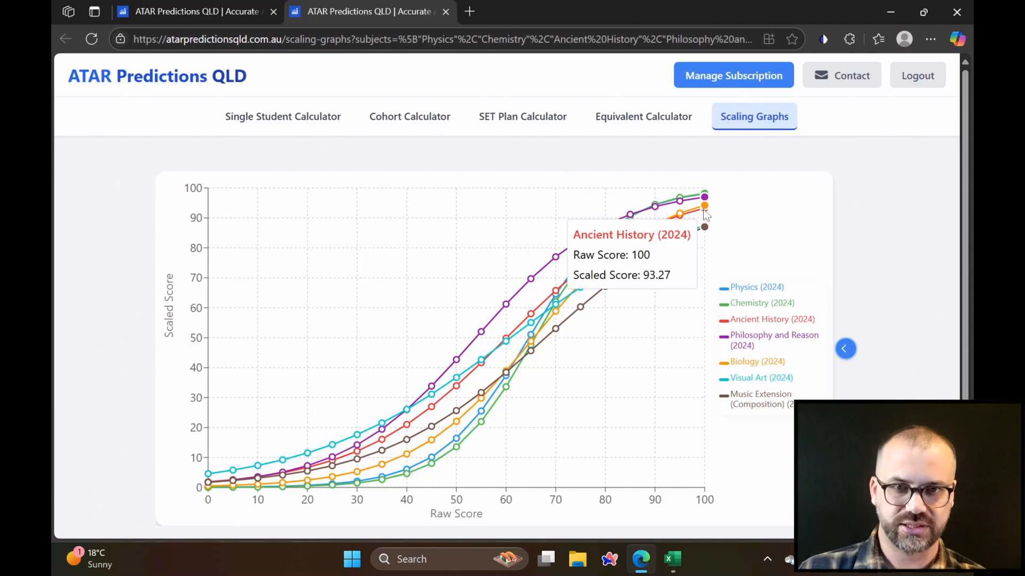
{"action": "mouse_move", "coordinate": [701, 234]}
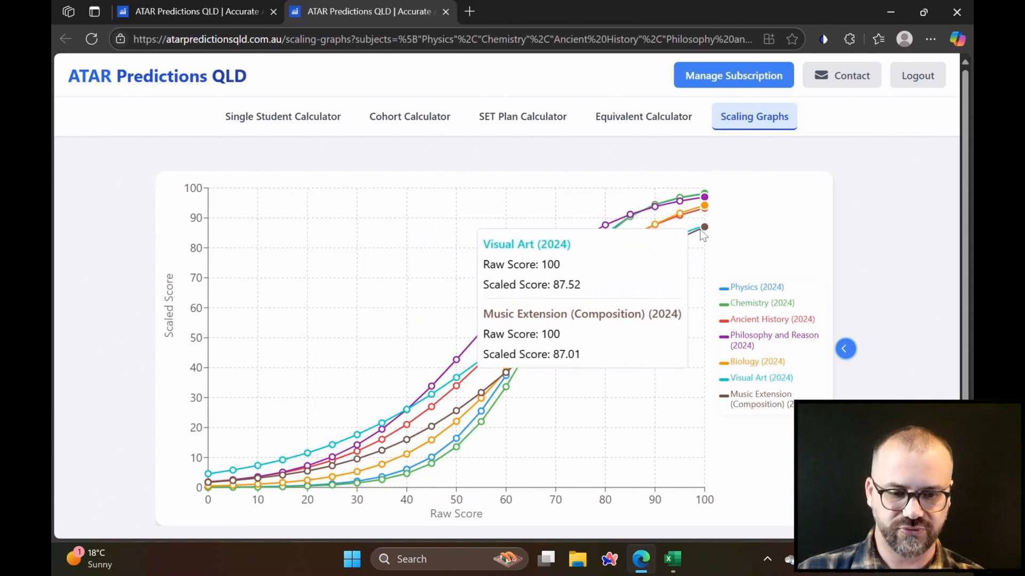
{"action": "left_click", "coordinate": [844, 348]}
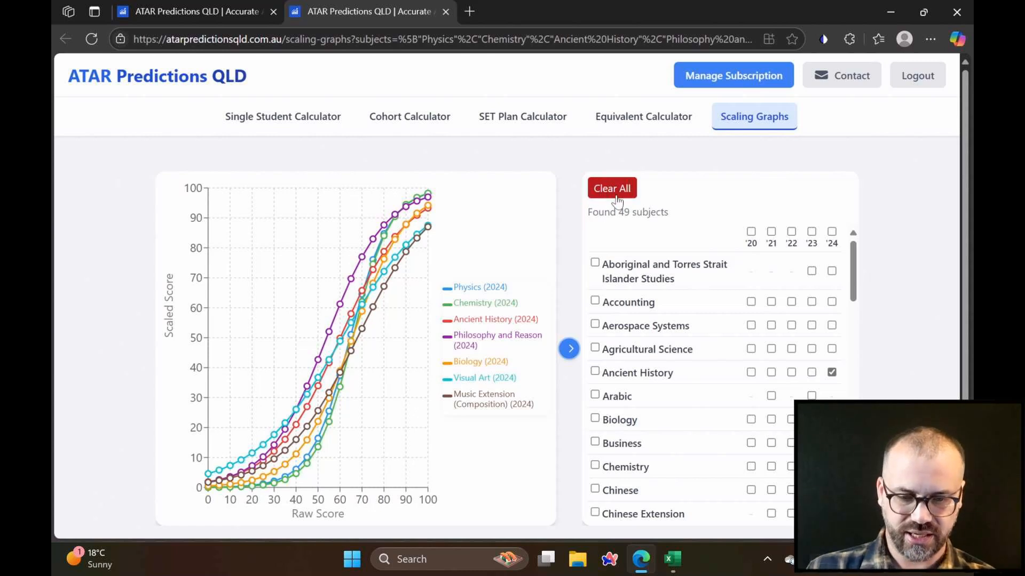
Step: Clear all subjects and plot only Accounting's curves for every year 2020–2024
{"action": "left_click", "coordinate": [611, 188]}
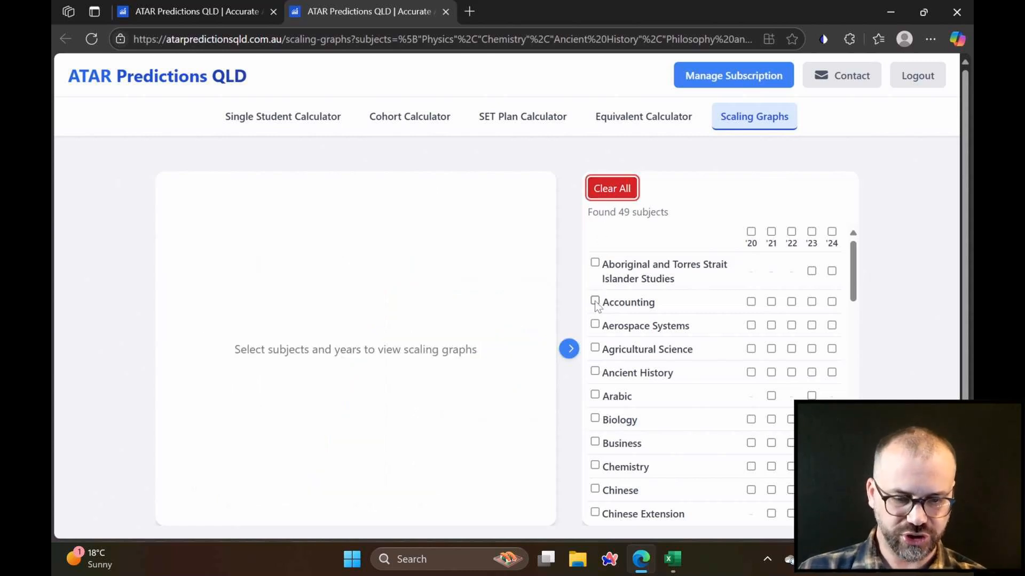
{"action": "left_click", "coordinate": [594, 302]}
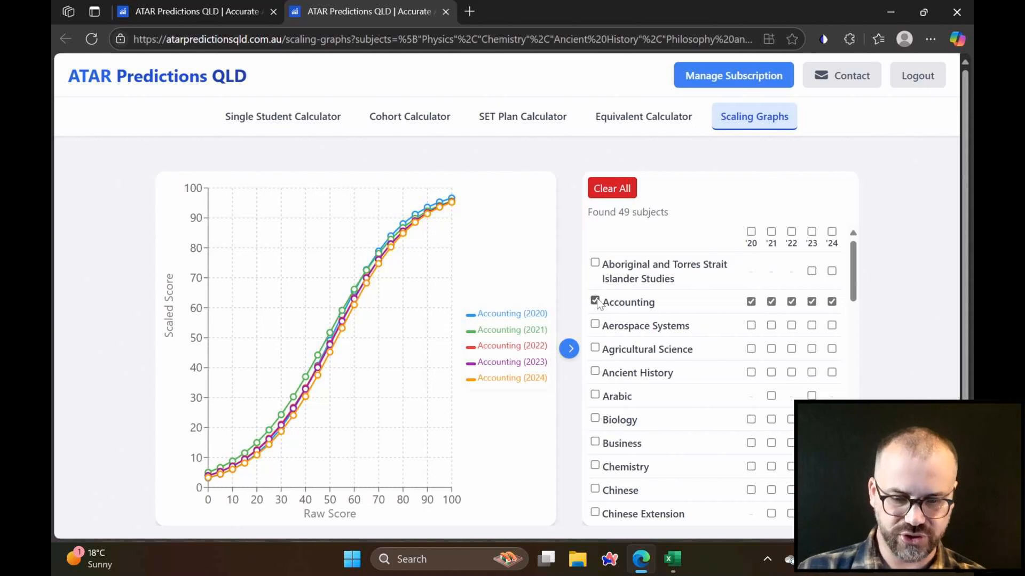
{"action": "left_click", "coordinate": [568, 348]}
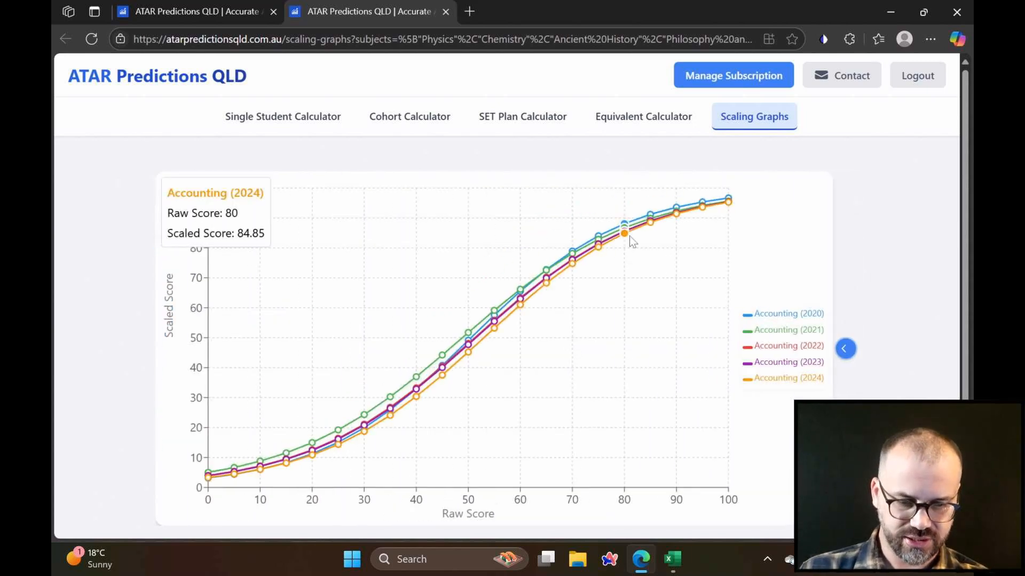
{"action": "mouse_move", "coordinate": [705, 211]}
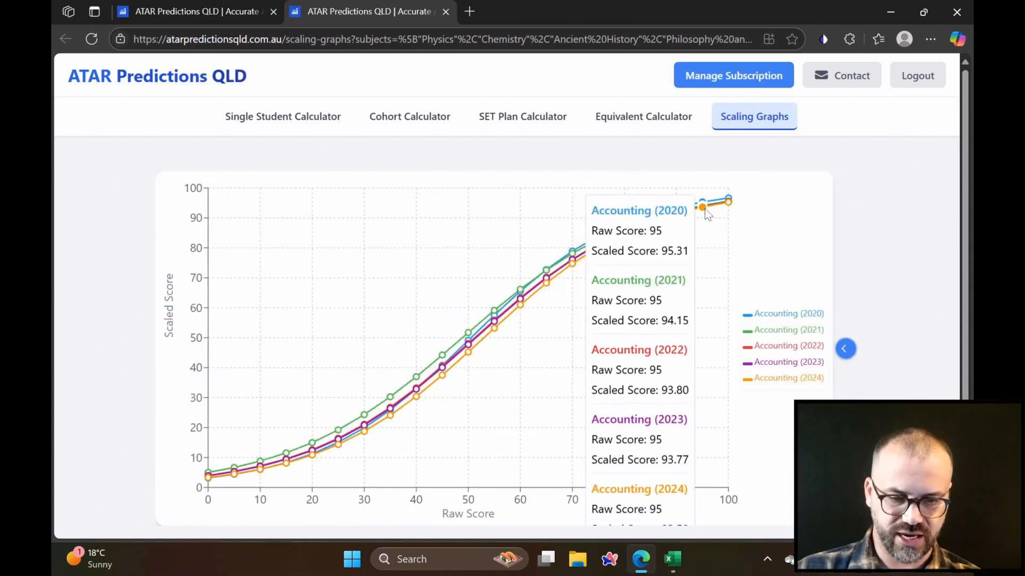
{"action": "mouse_move", "coordinate": [595, 245]}
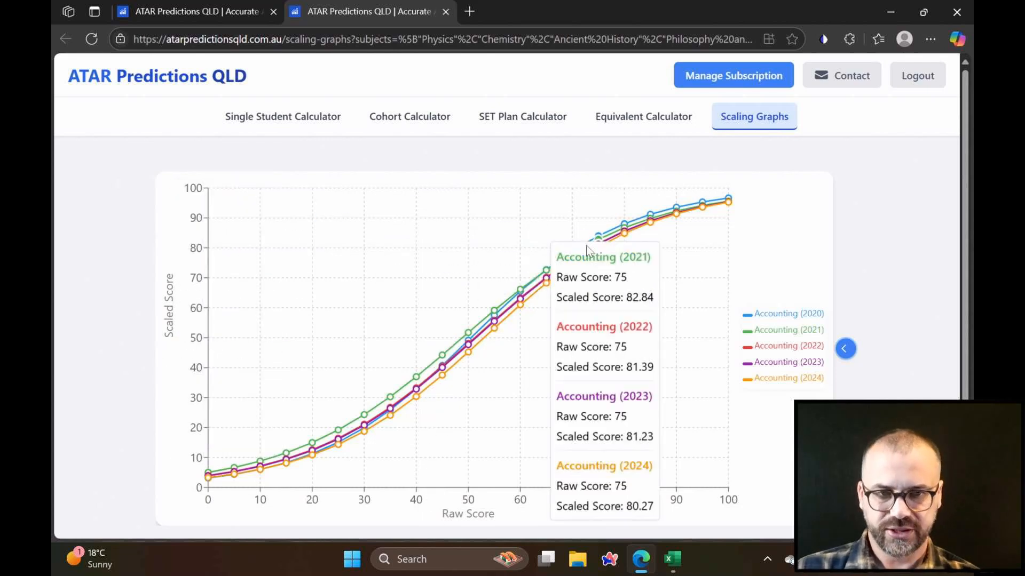
{"action": "left_click", "coordinate": [845, 349]}
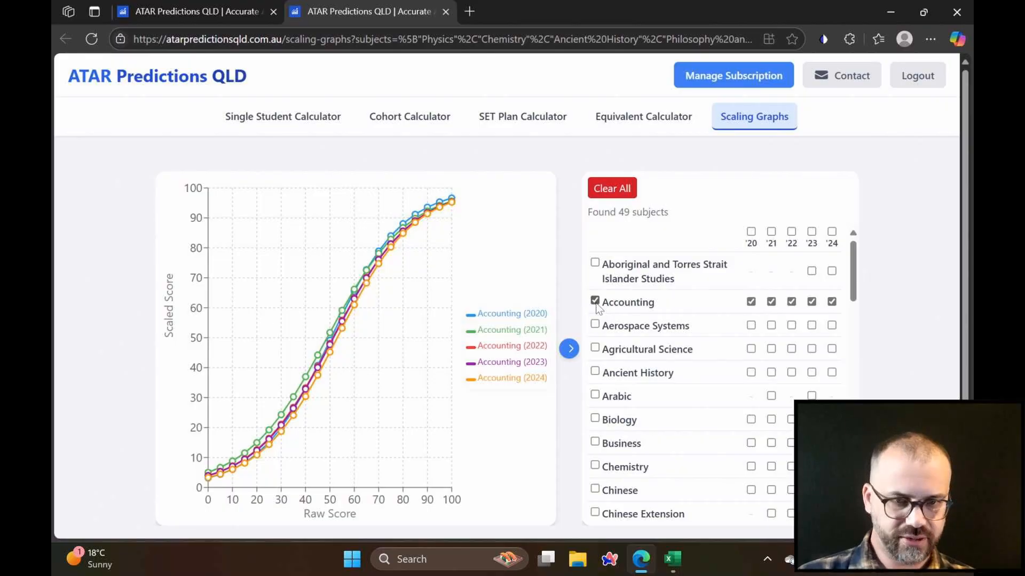
Step: Graph 2024 curves for Accounting, Biology and Business, then return to the Single Student Calculator
{"action": "left_click", "coordinate": [611, 188]}
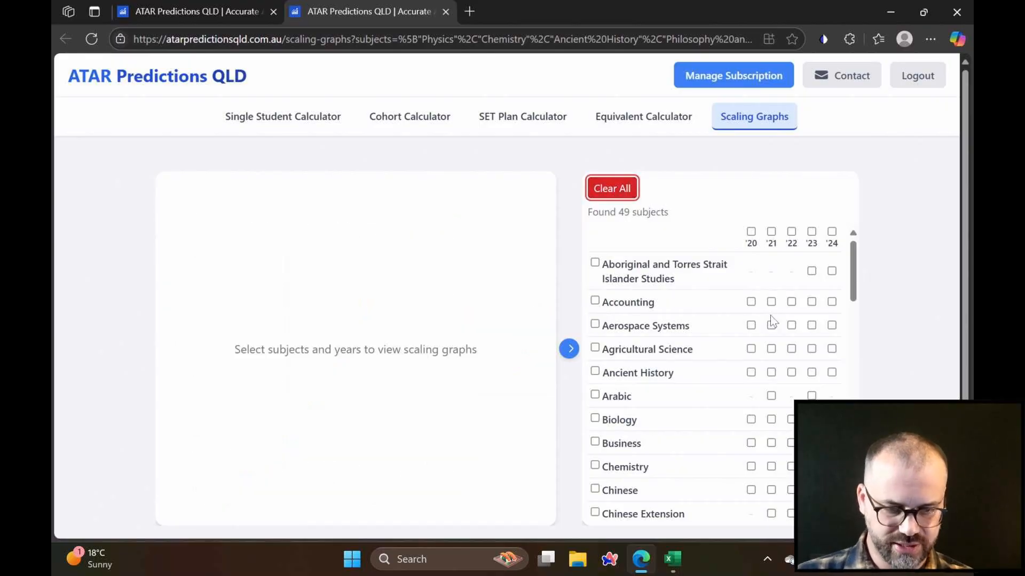
{"action": "left_click", "coordinate": [832, 301]}
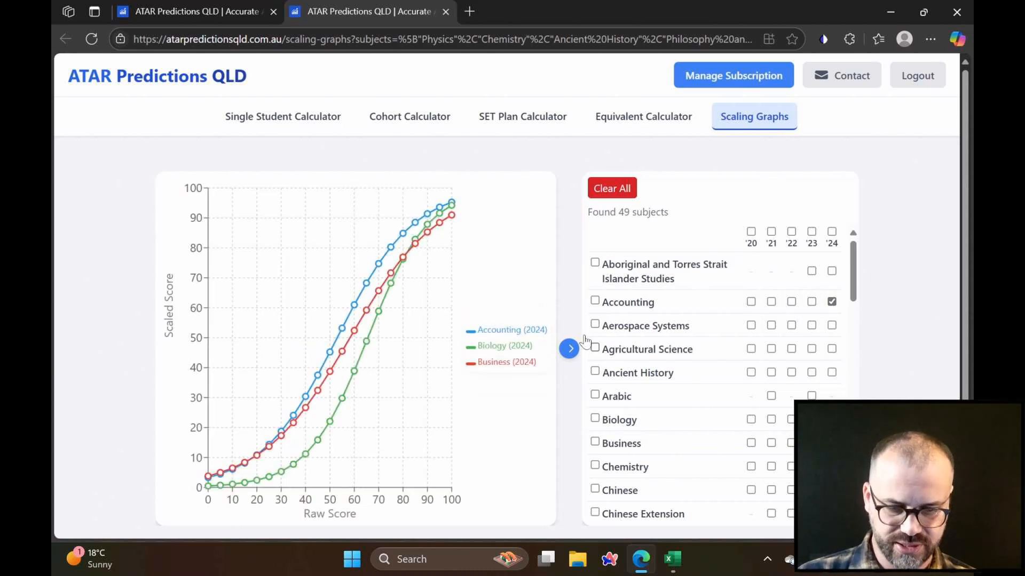
{"action": "left_click", "coordinate": [567, 349]}
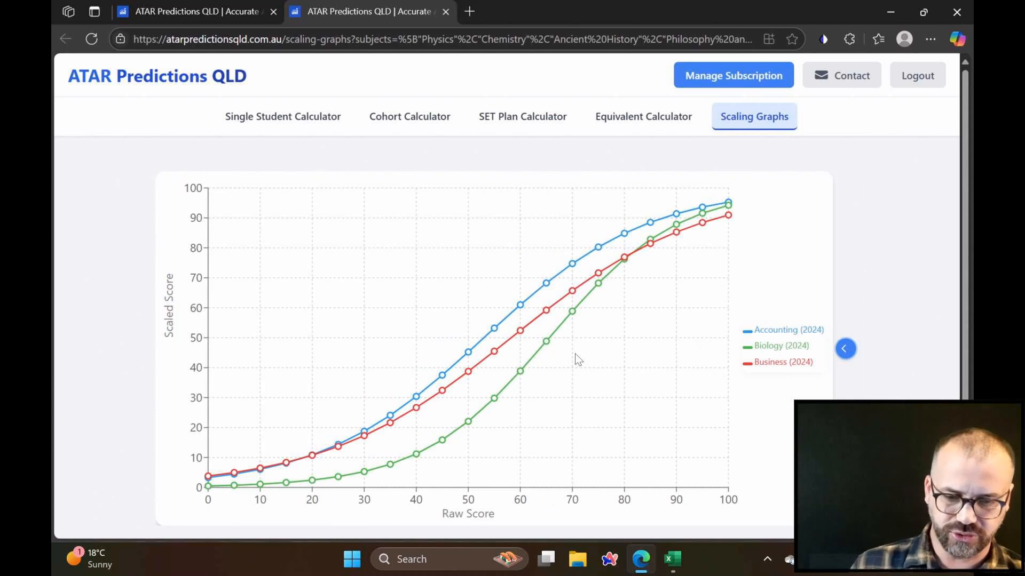
{"action": "mouse_move", "coordinate": [622, 260]}
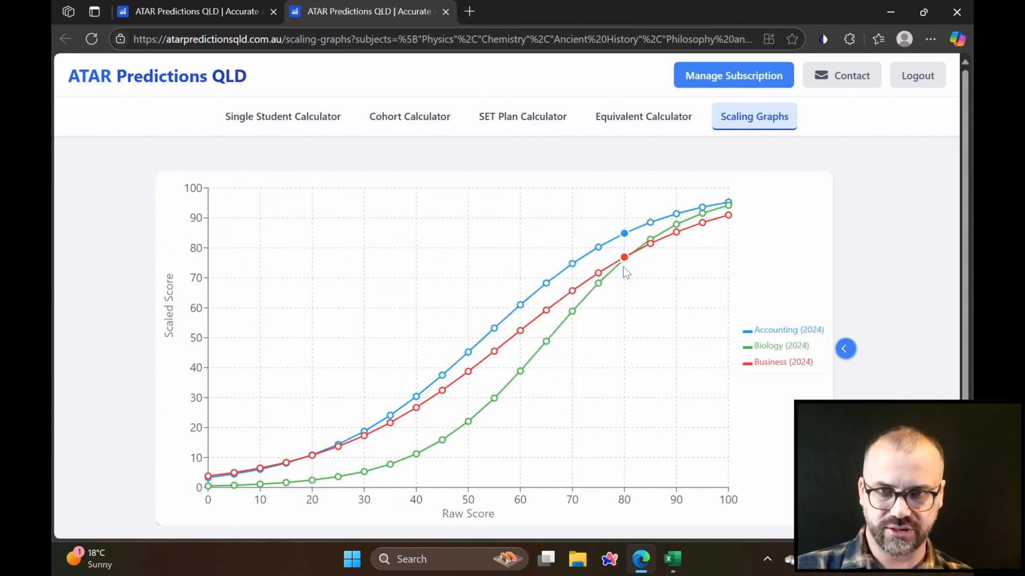
{"action": "mouse_move", "coordinate": [659, 381]}
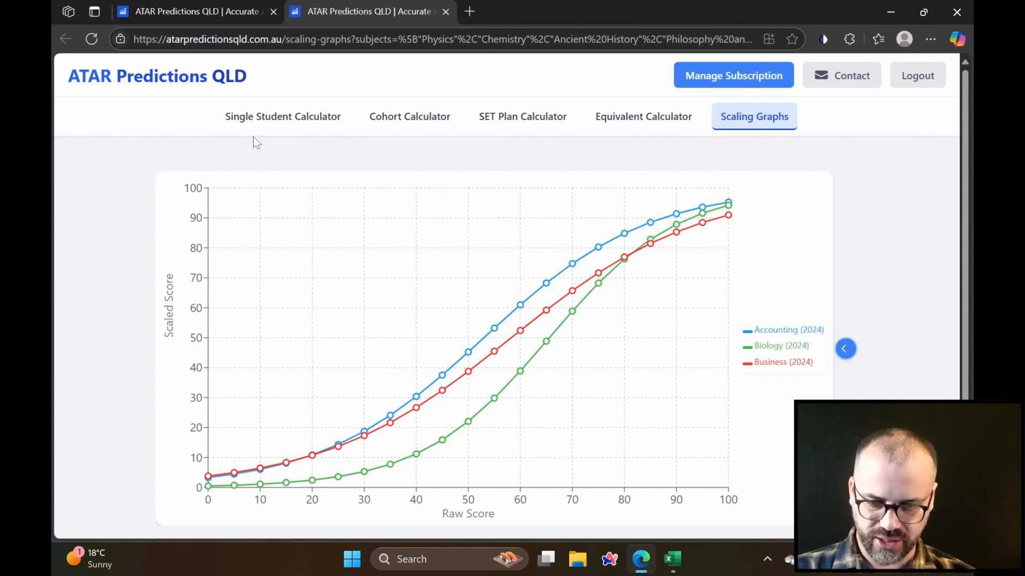
{"action": "left_click", "coordinate": [282, 117]}
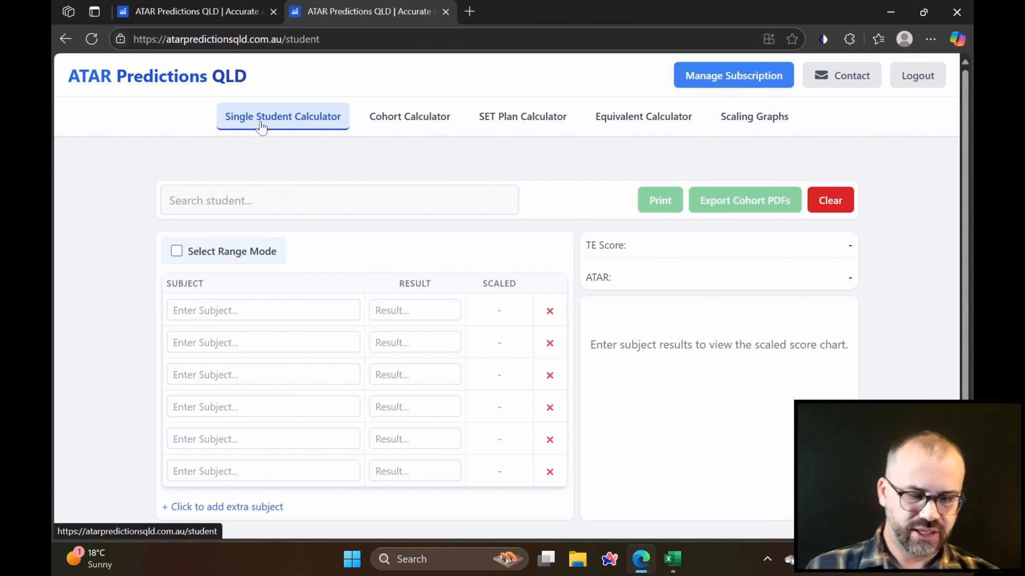